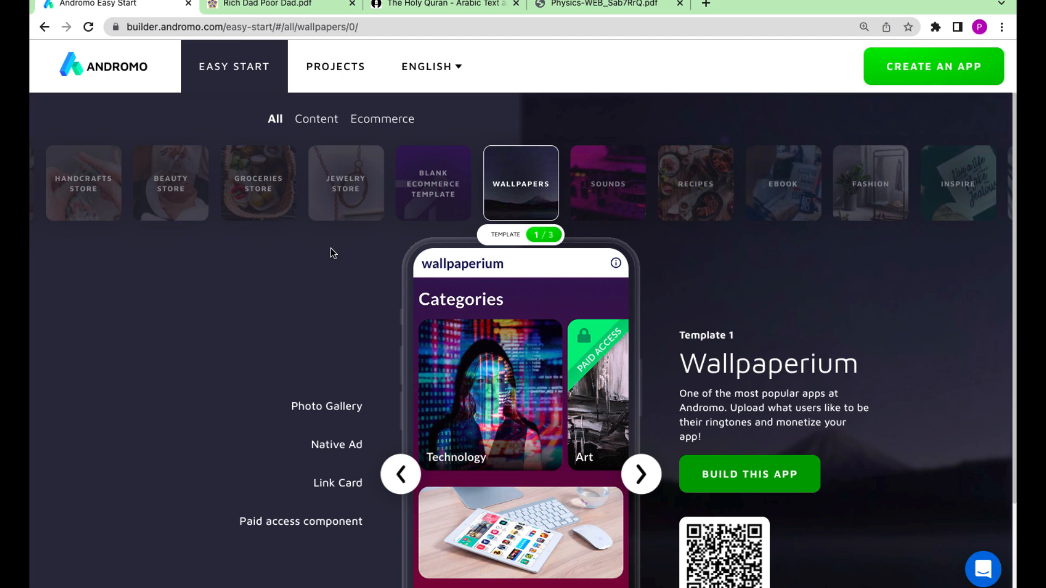
mouse_move(684, 294)
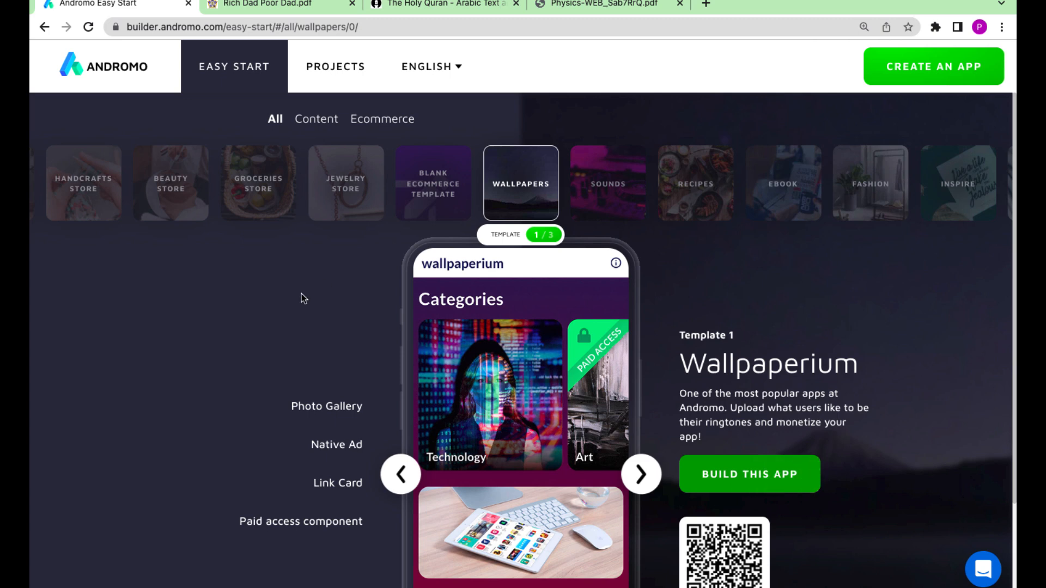
Step: Filter Easy Start templates to Content, Recipes category, and show the Keto Recipes template
click(274, 119)
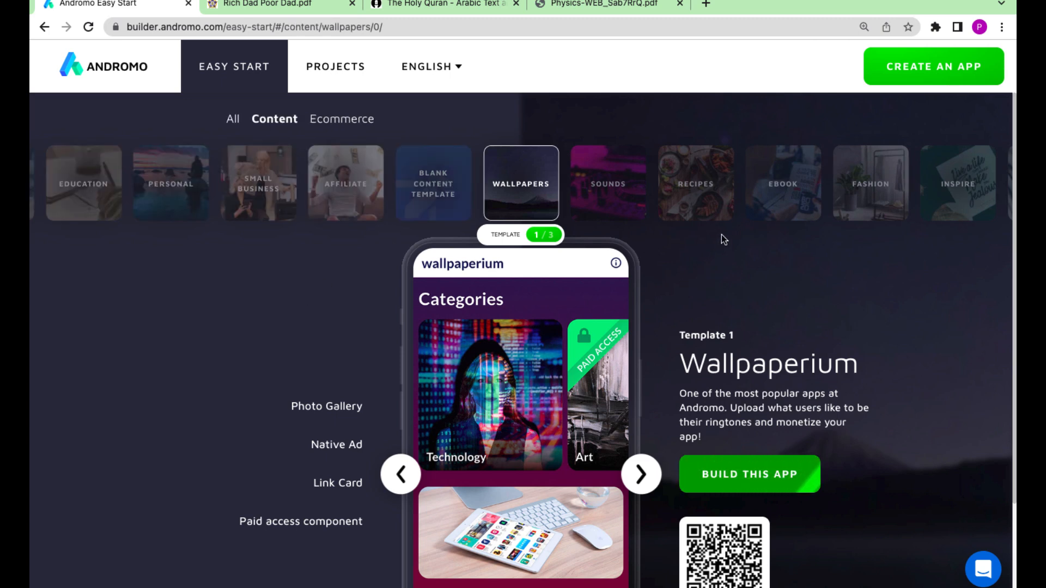
click(696, 183)
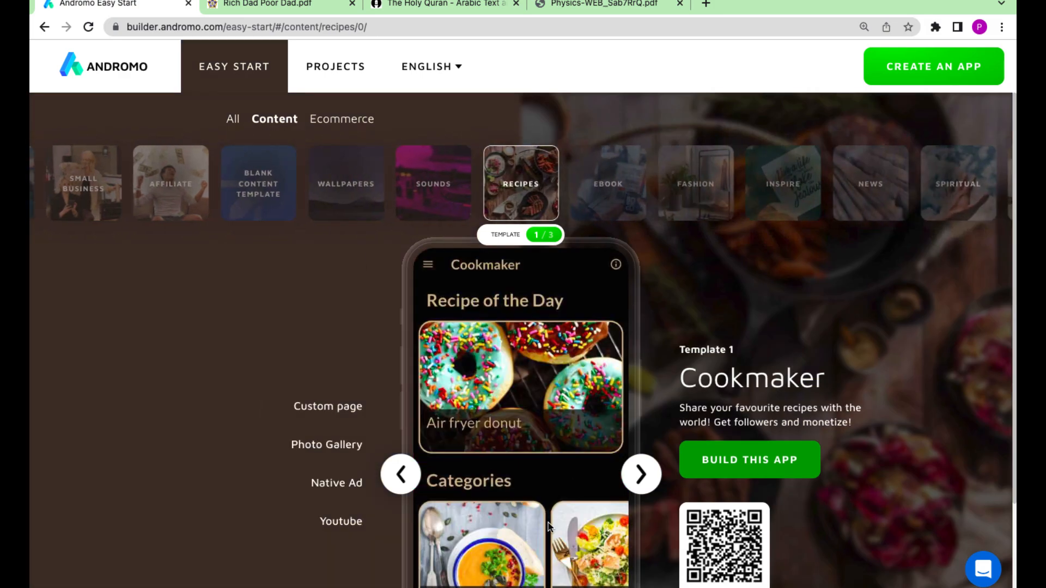
mouse_move(641, 484)
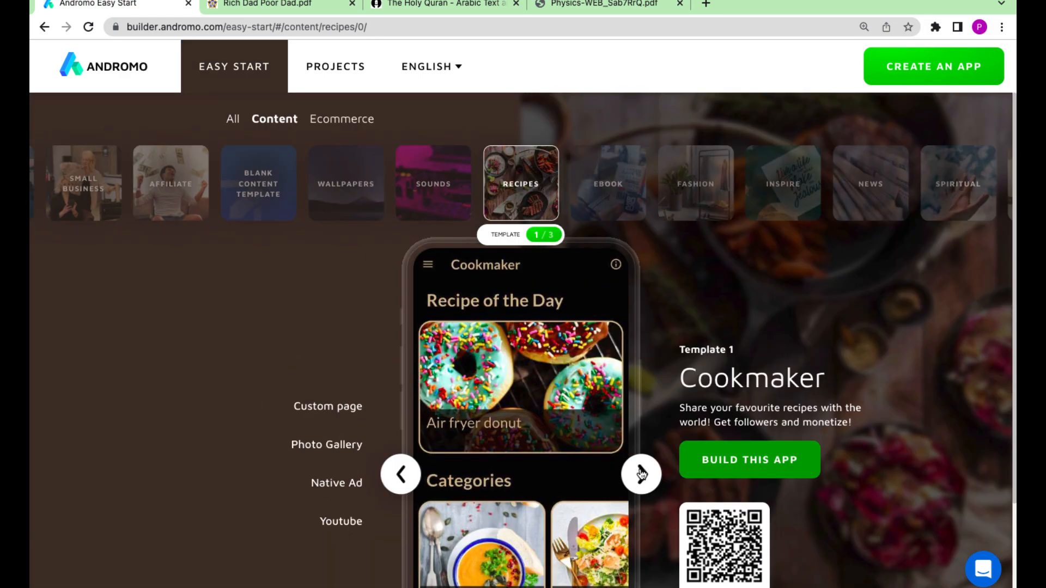
click(641, 475)
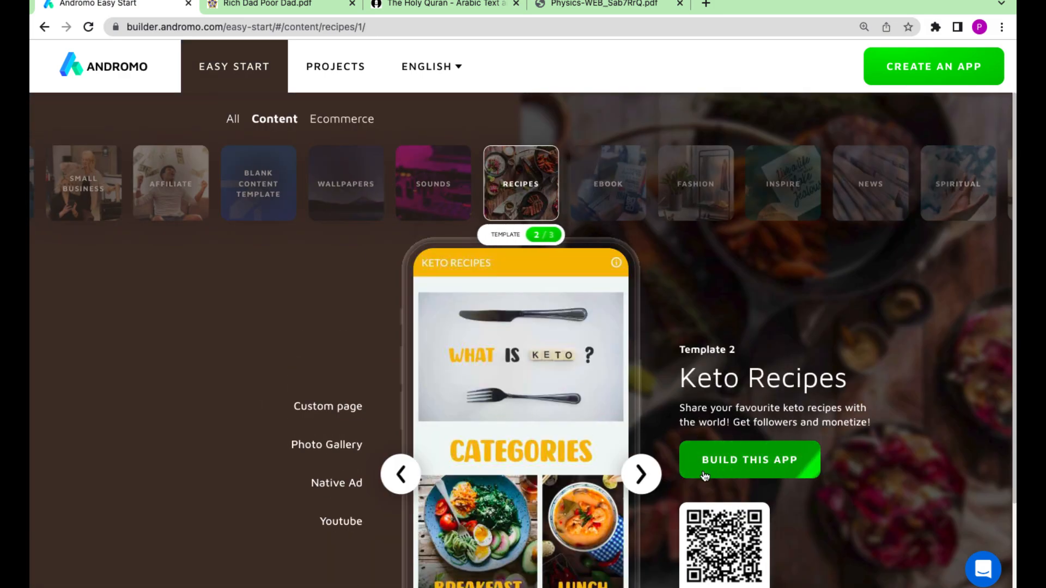
Step: Build the Keto Recipes app, look through its home page preview, and go to its How to Start page
click(750, 459)
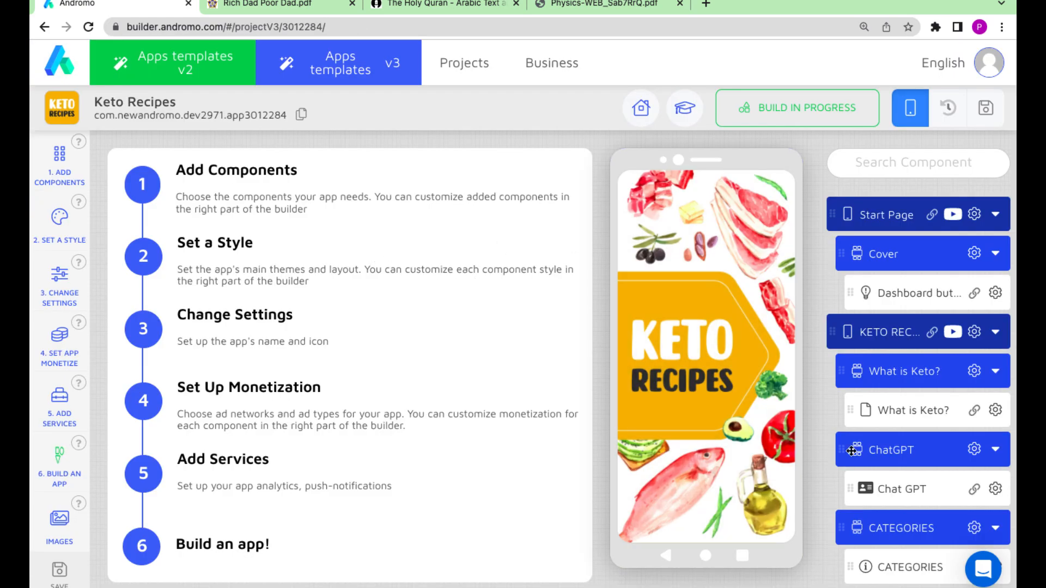
click(893, 331)
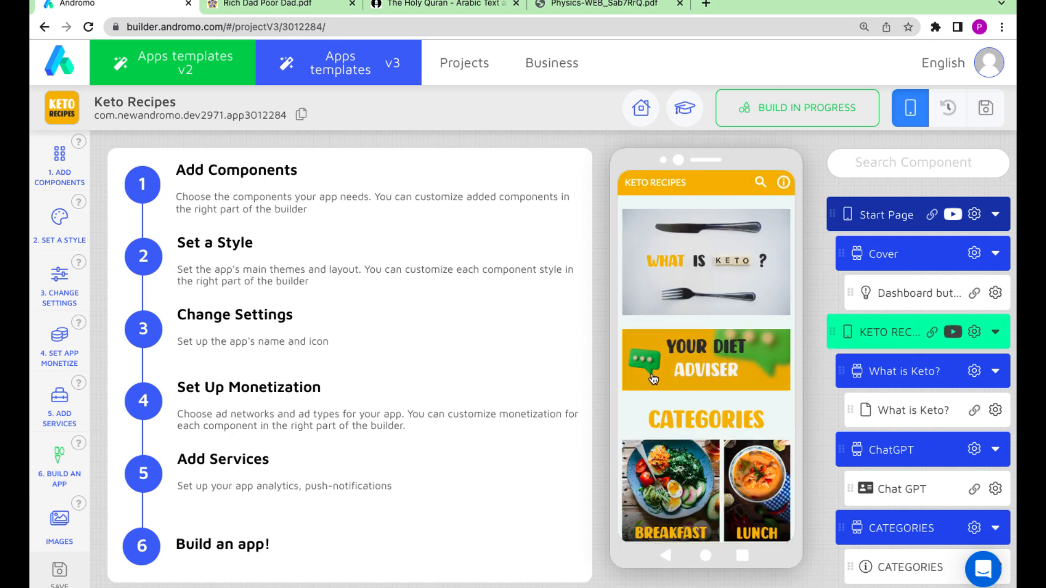
scroll(down, 3)
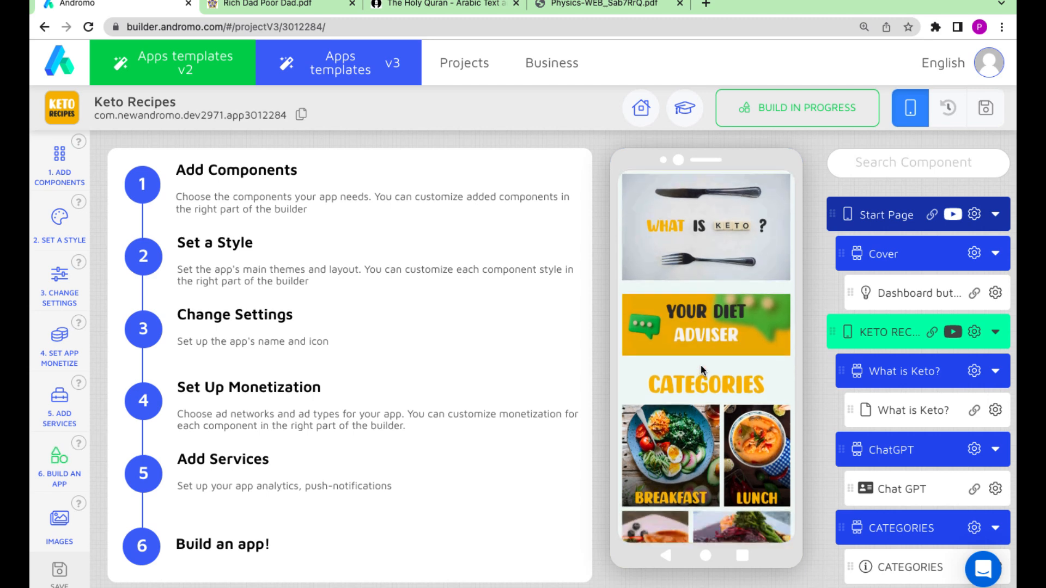
scroll(down, 3)
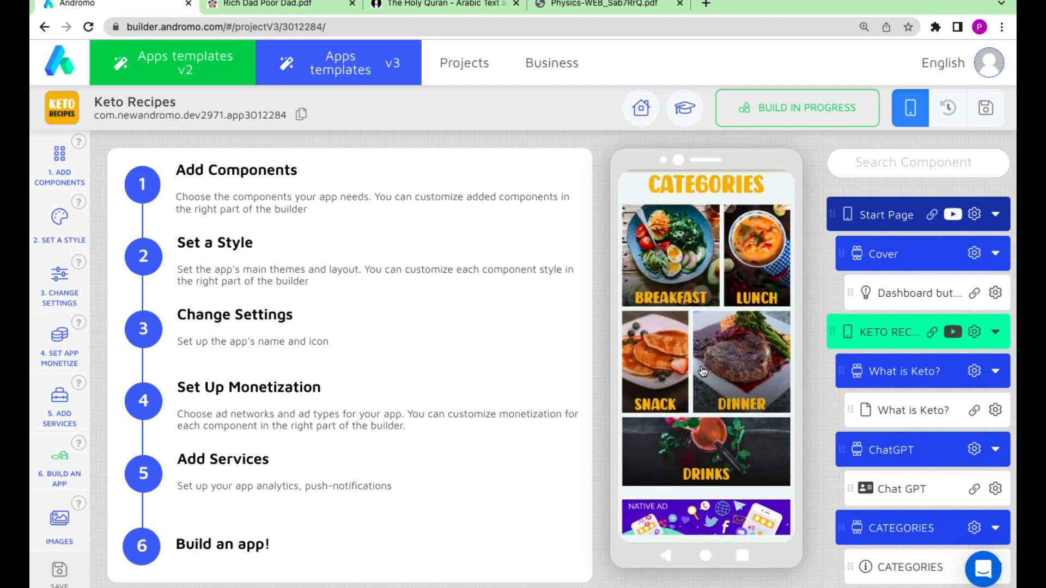
scroll(down, 3)
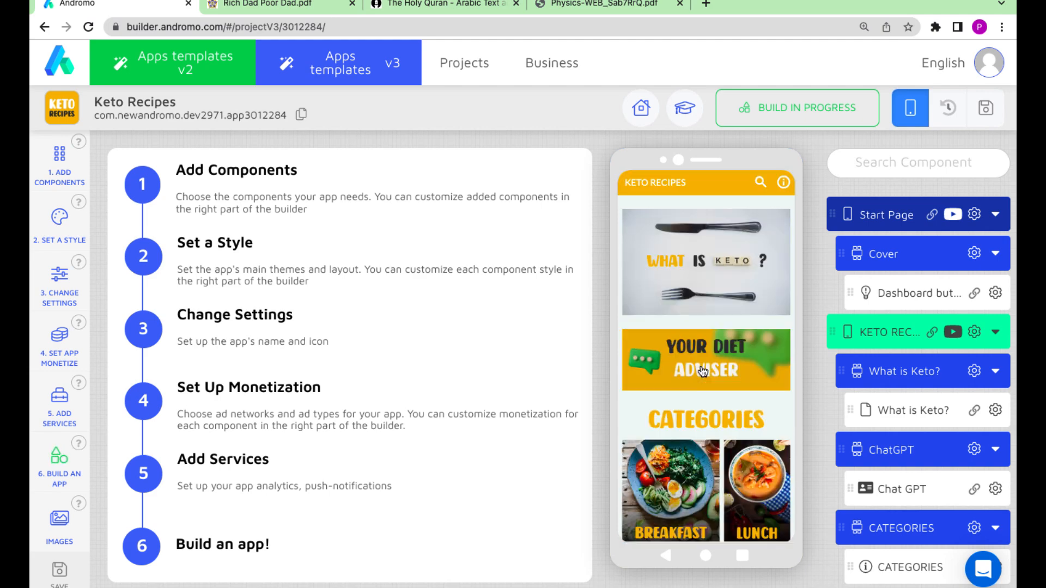
click(917, 410)
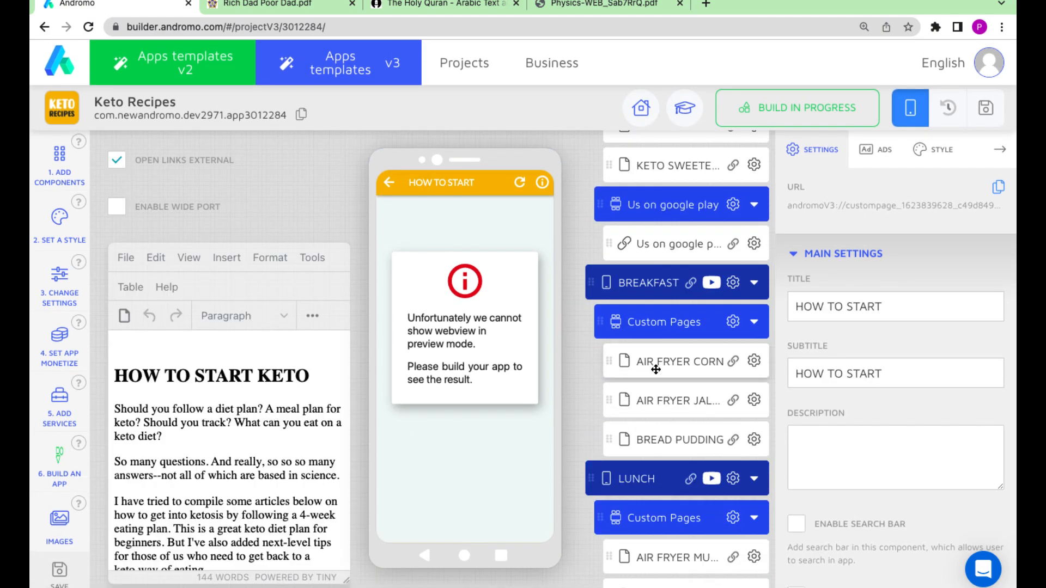
Step: View the Air Fryer Corn page, then the Keto Recipes app's Chat GPT component with its API key
click(681, 361)
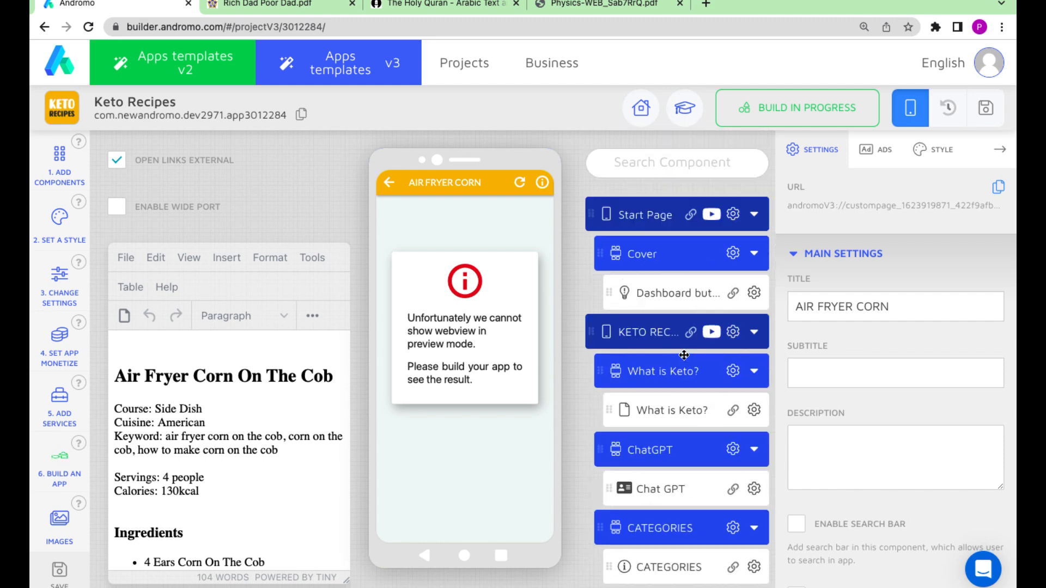
click(660, 488)
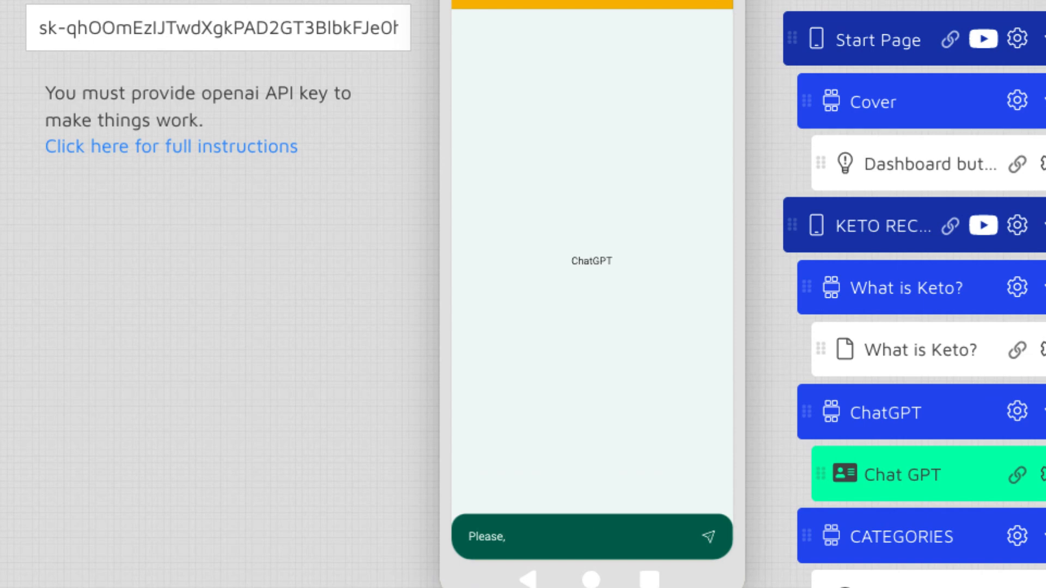
Step: Ask the ChatGPT preview 'Please, create a 7 days keto diet plan' and read its day-by-day reply
text(create)
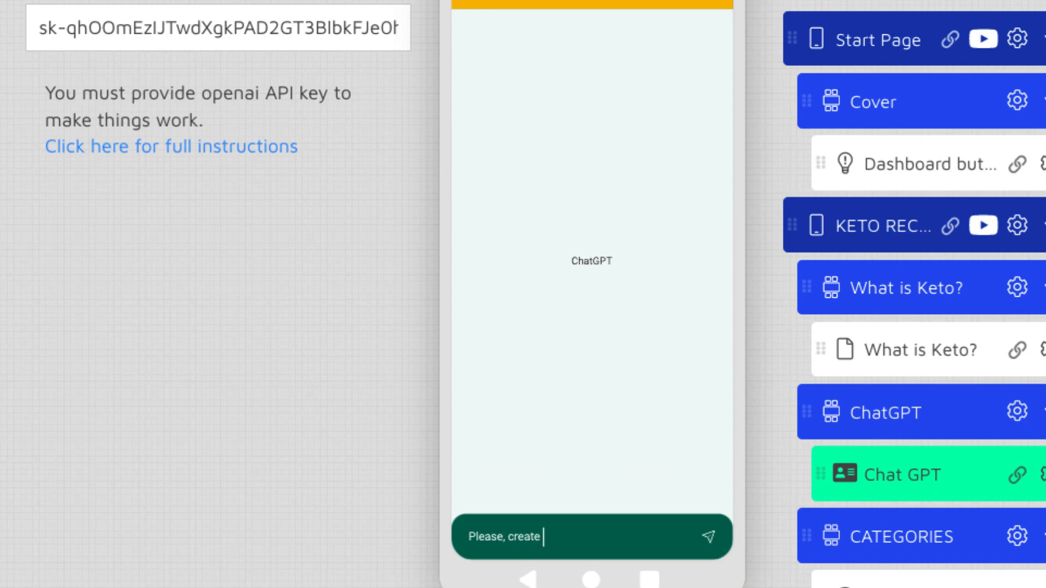
text(a 7 days k)
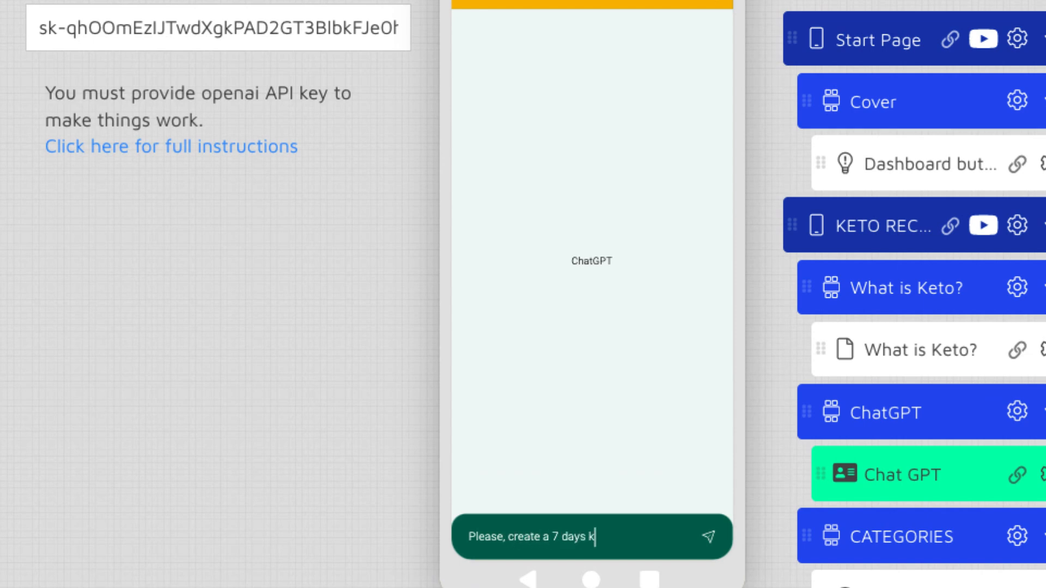
text(eto diet plan)
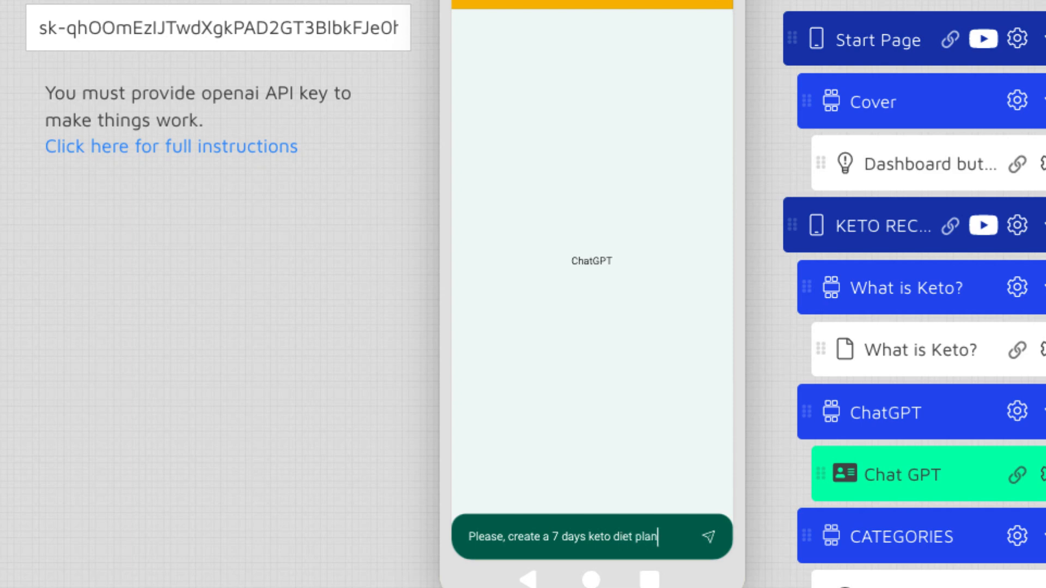
click(708, 537)
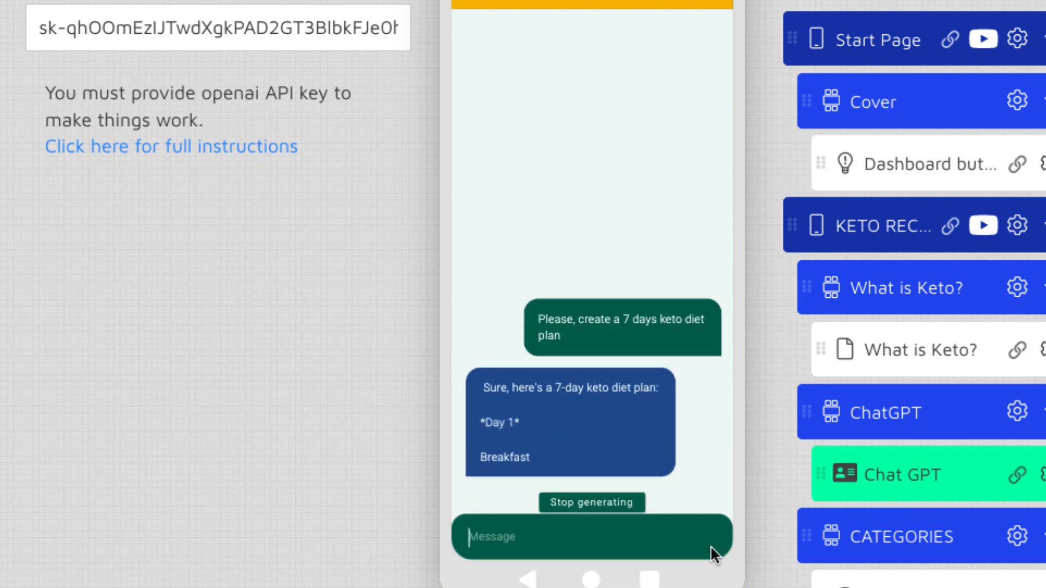
scroll(down, 3)
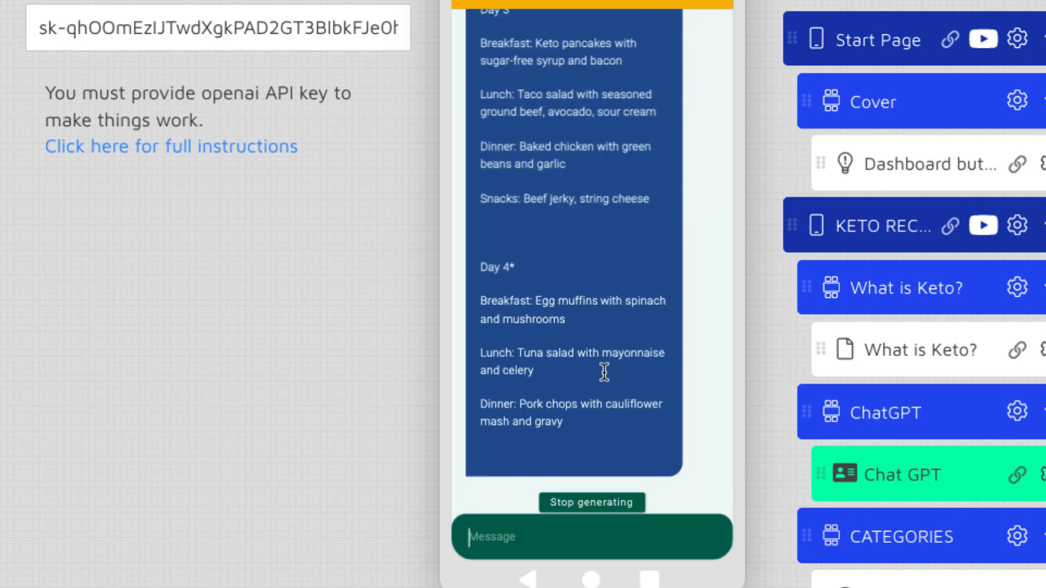
scroll(down, 3)
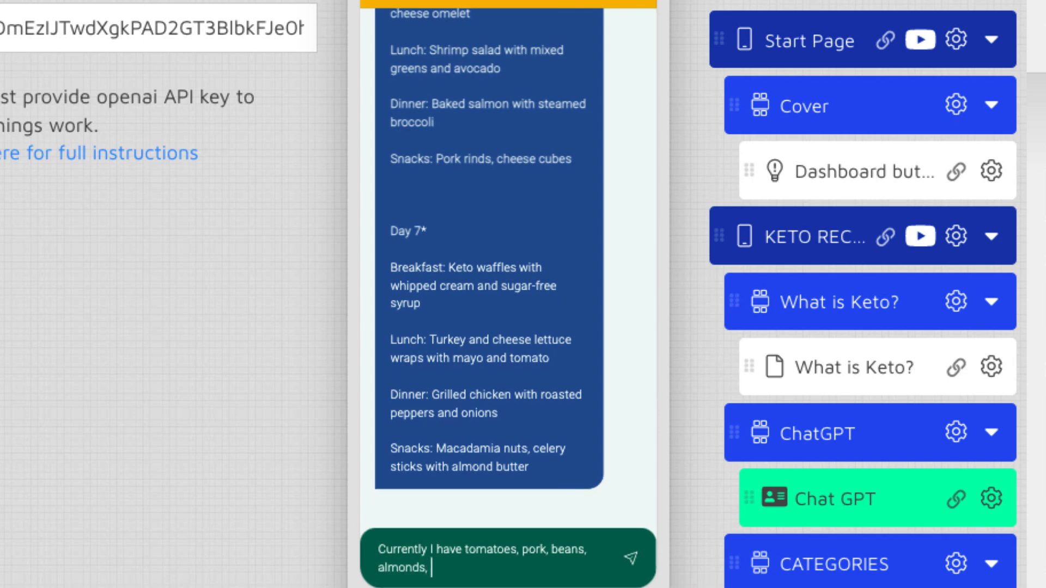
Step: Ask the ChatGPT preview what keto dinner to cook from the salad, nuts, potatoes, milk in the fridge
text(salad, nut,)
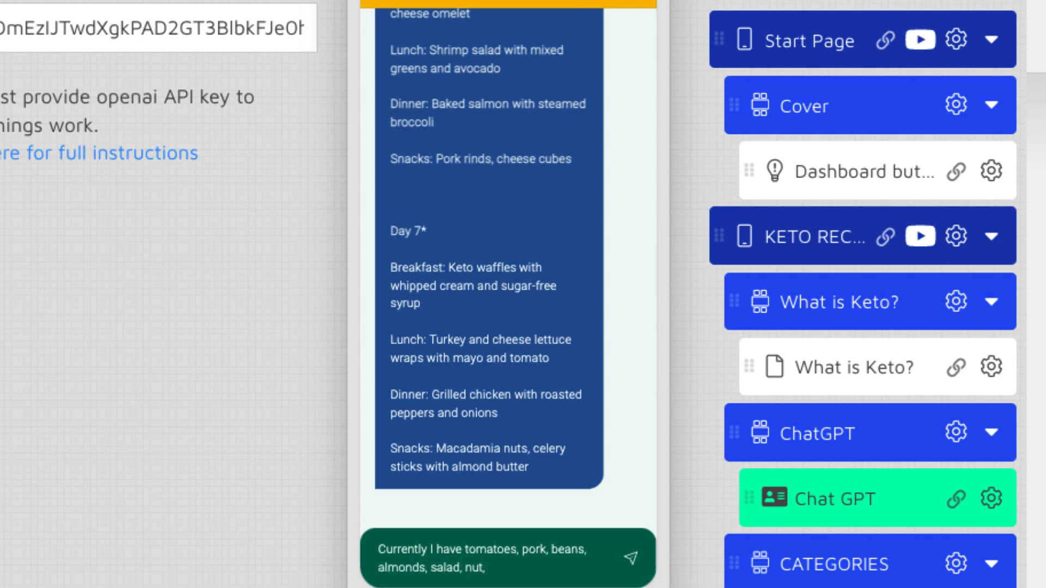
text(potatoes, milk in my fridge. What can you recomend to cook for the keto dinner?)
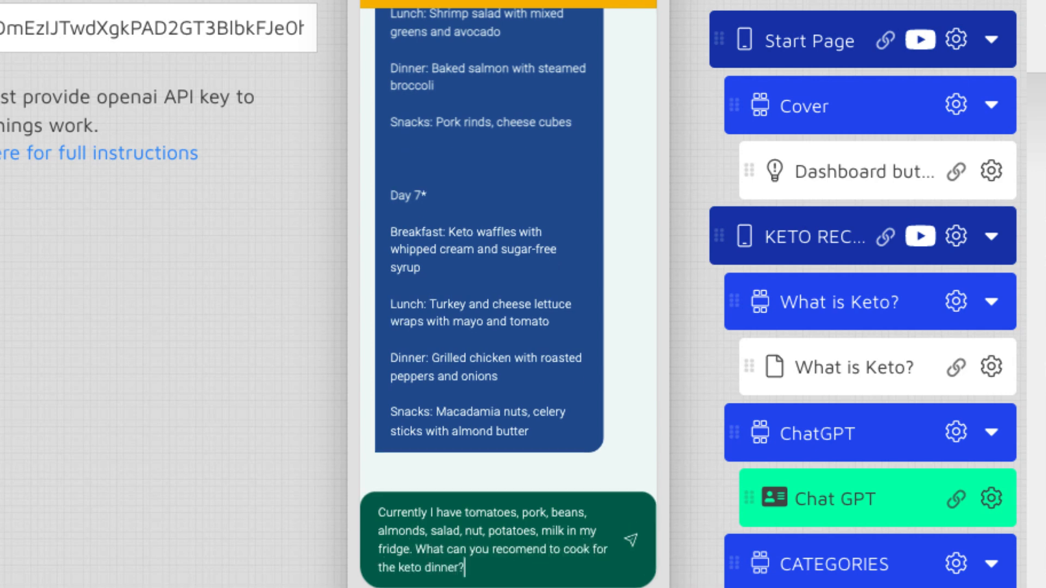
click(632, 538)
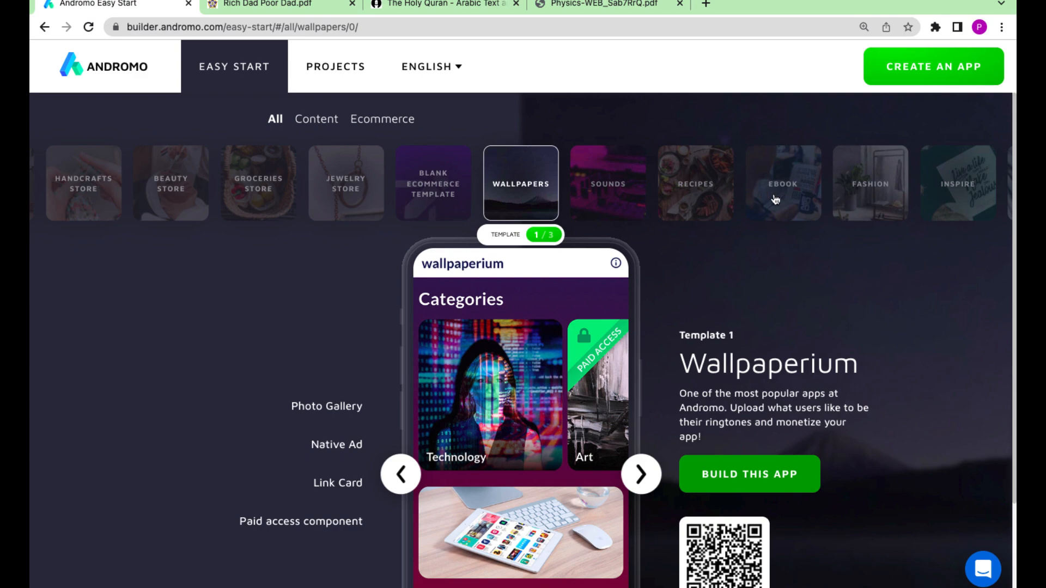
Step: Show the Ebook templates and build an app from the Bisbook template
click(783, 183)
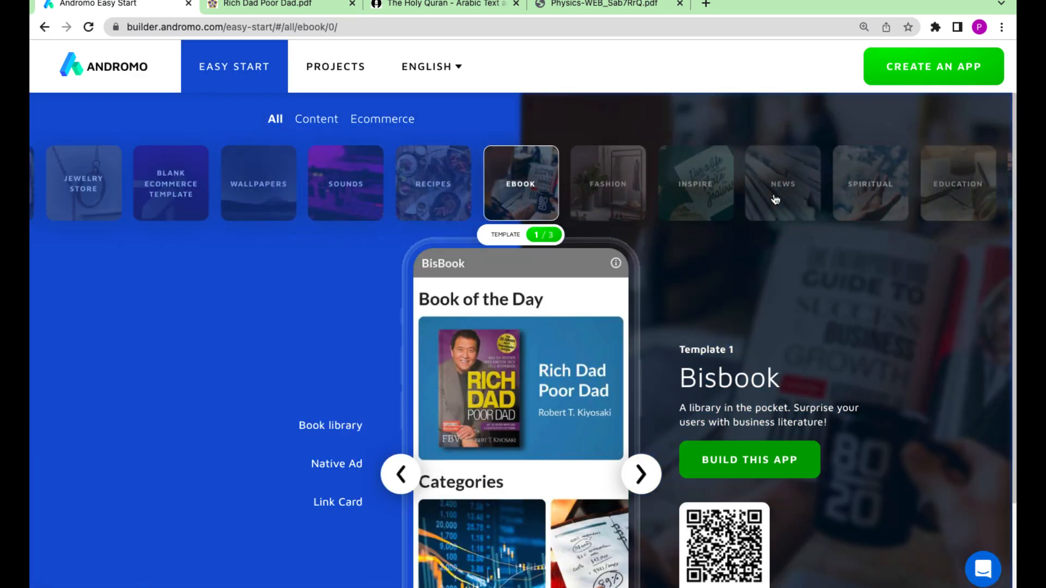
mouse_move(600, 294)
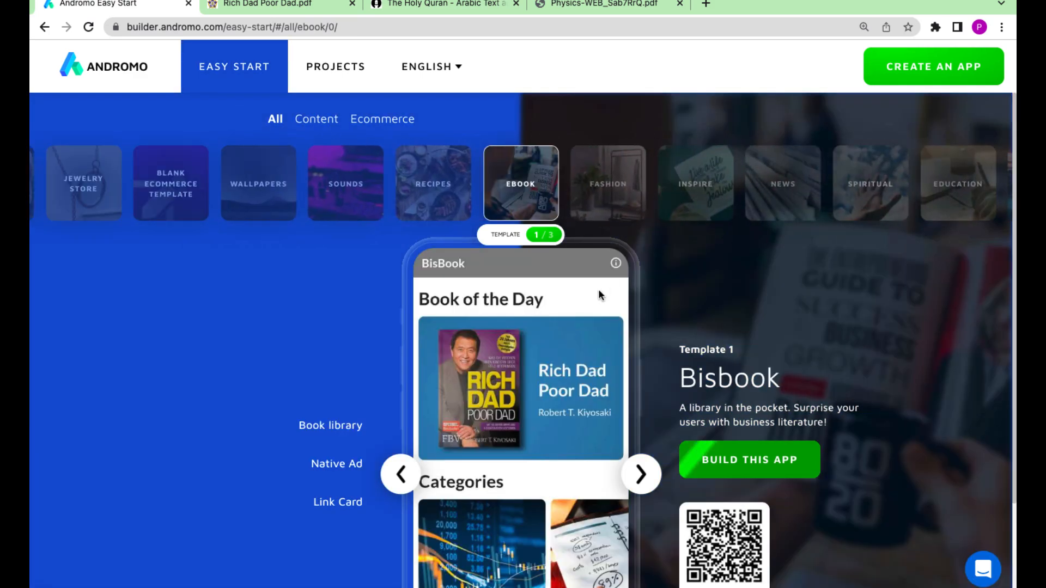
click(748, 459)
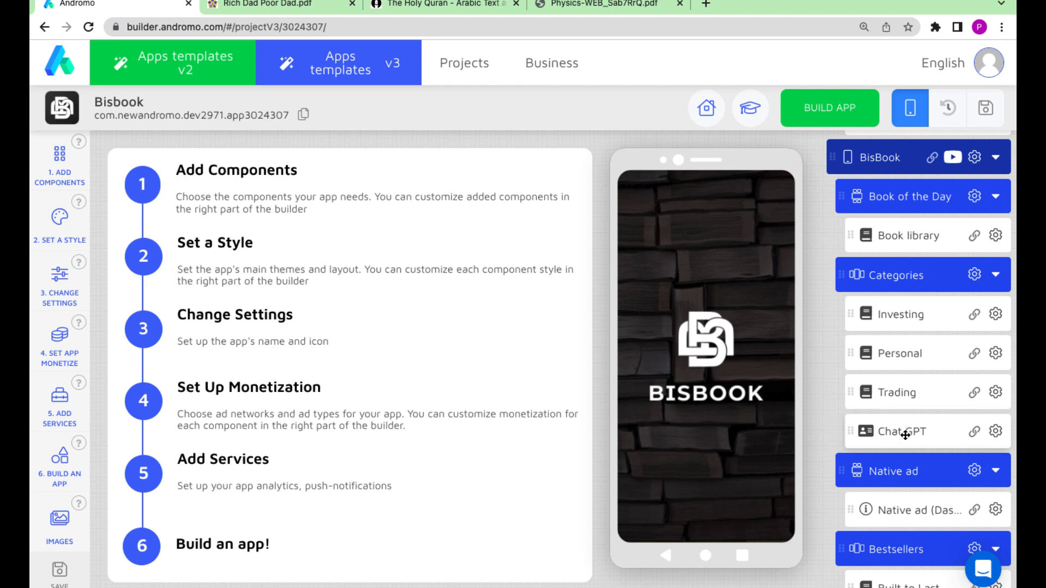
Step: View the Bisbook Chat GPT component, then its Book library with the rich-dad-poor-dad ePub
click(897, 432)
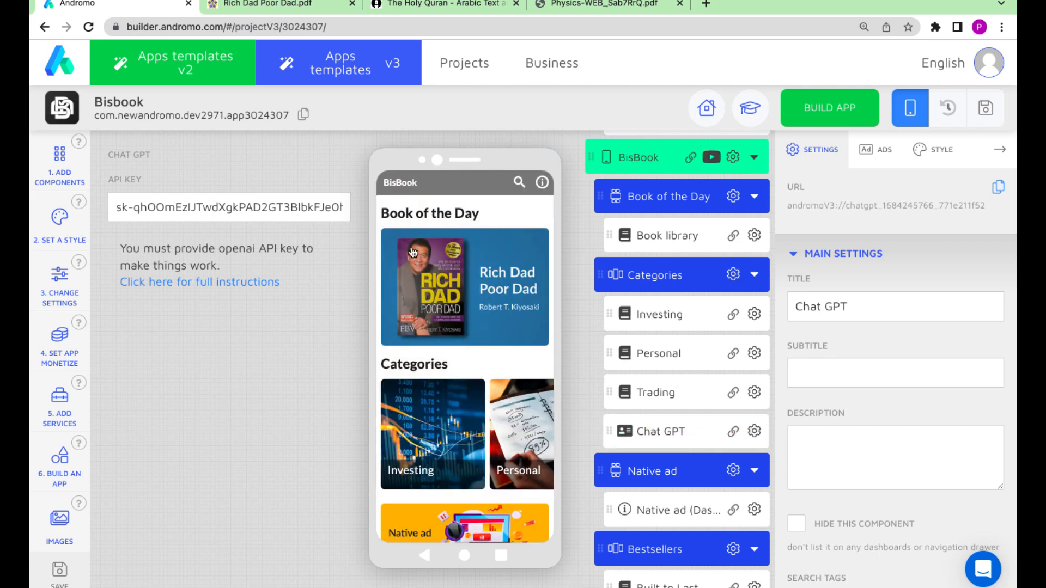
click(667, 235)
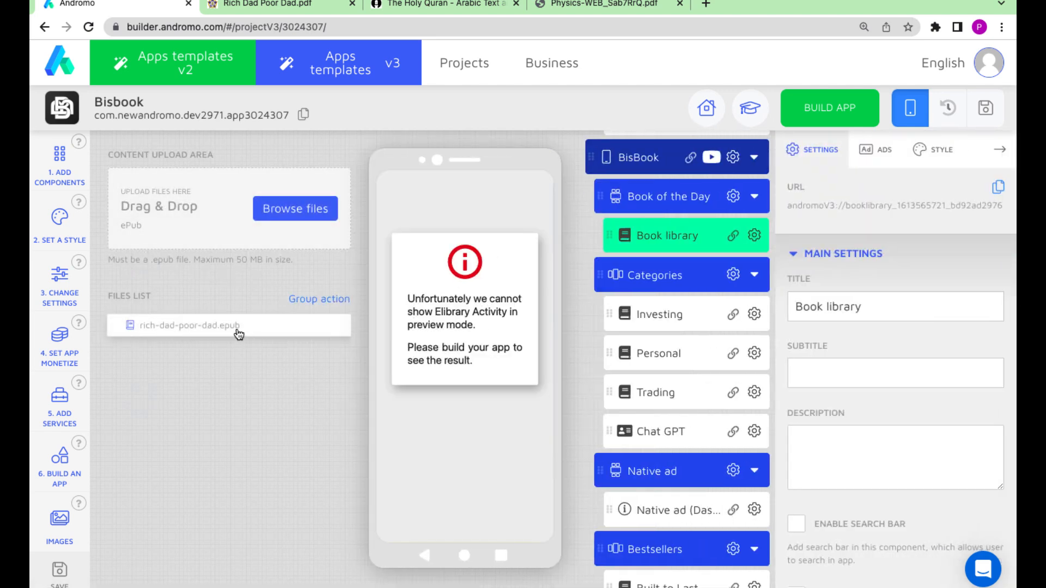
mouse_move(413, 371)
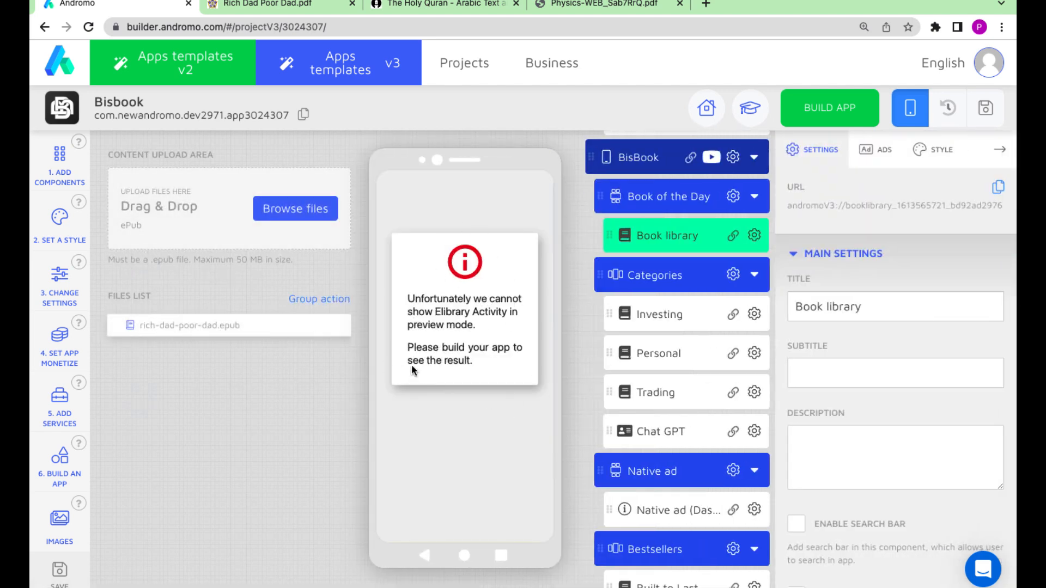
Step: In the Rich Dad Poor Dad PDF, select the page 45 passage starting 'Instead of admitting the truth'
click(277, 4)
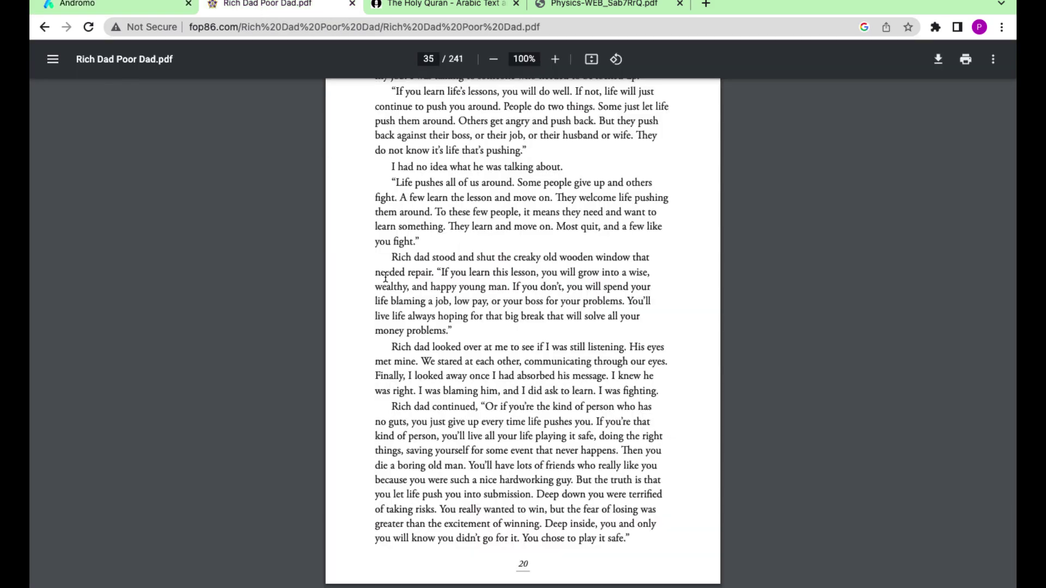
scroll(up, 3)
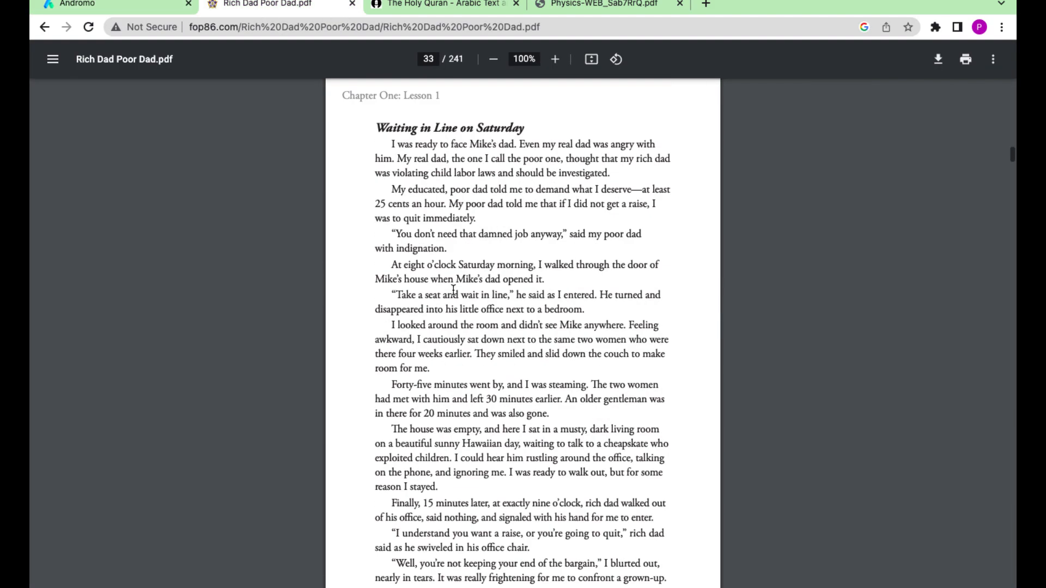
scroll(up, 3)
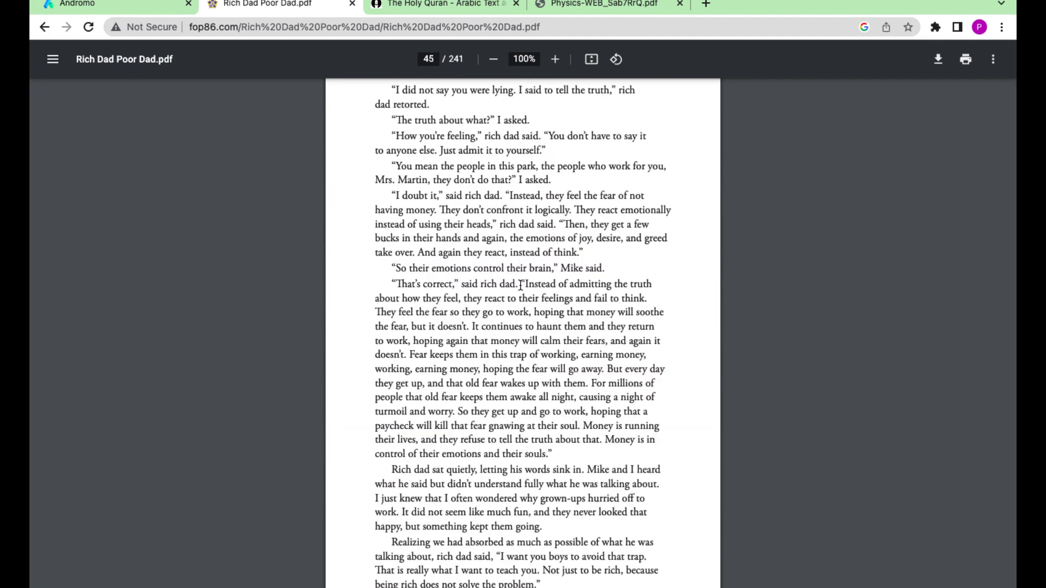
drag(522, 283, 477, 341)
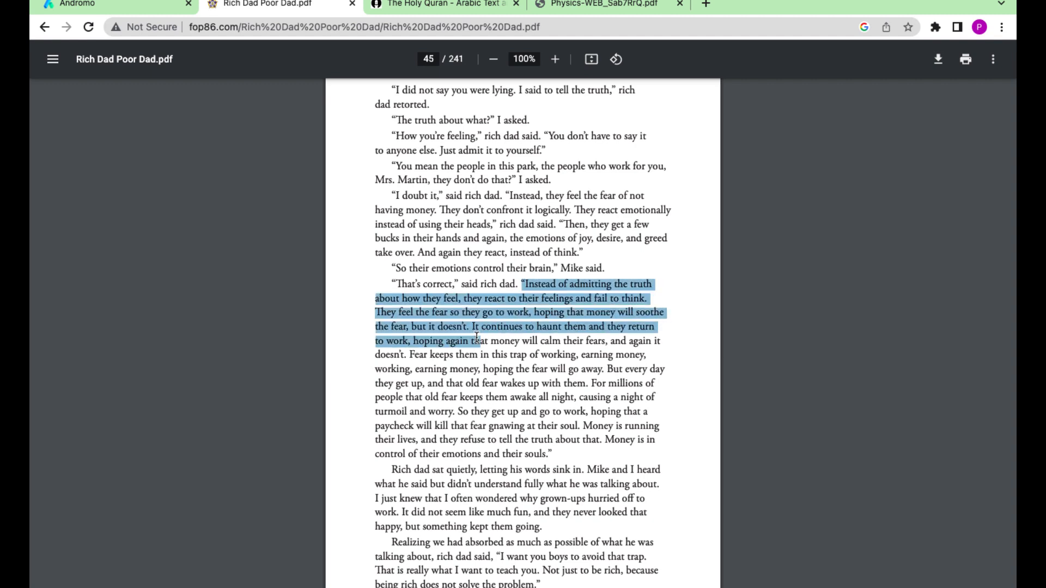
drag(476, 340, 554, 454)
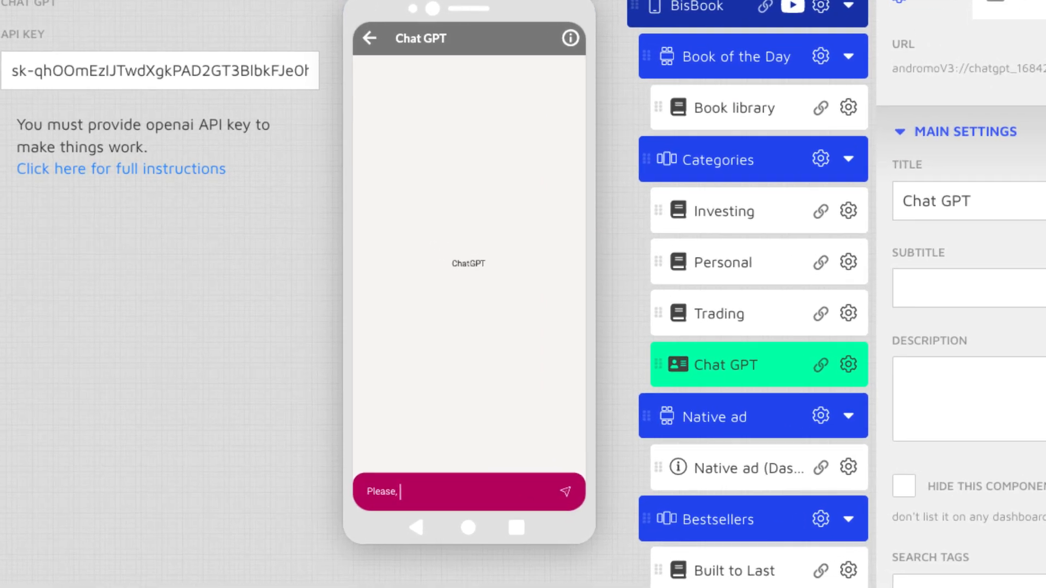
Step: Start a 'Please, explain' prompt in the BisBook Chat GPT preview
text(explain)
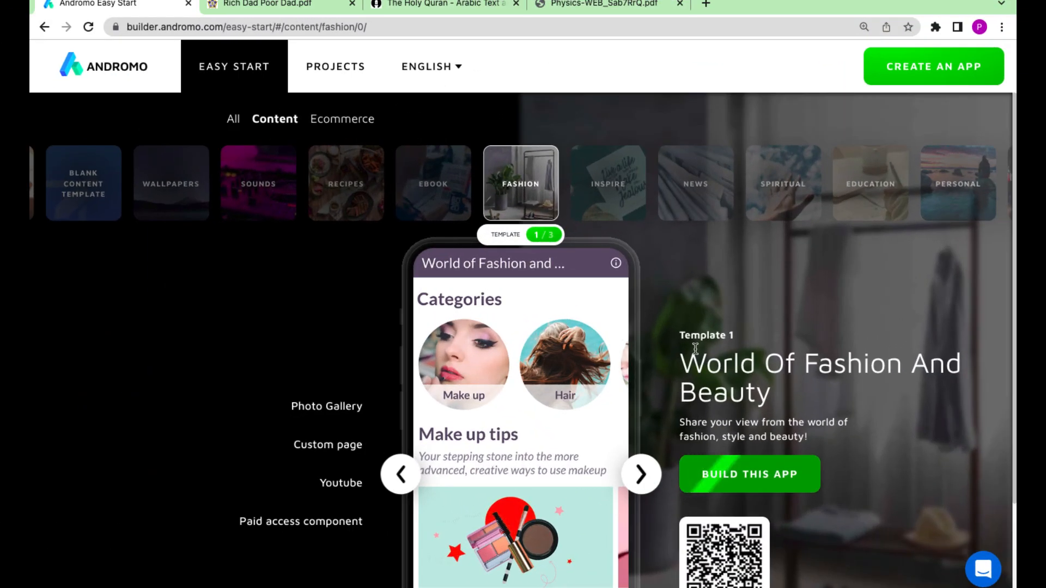
Step: Build the Self Care Tips template app, showing its Chat GPT component and API key
scroll(down, 3)
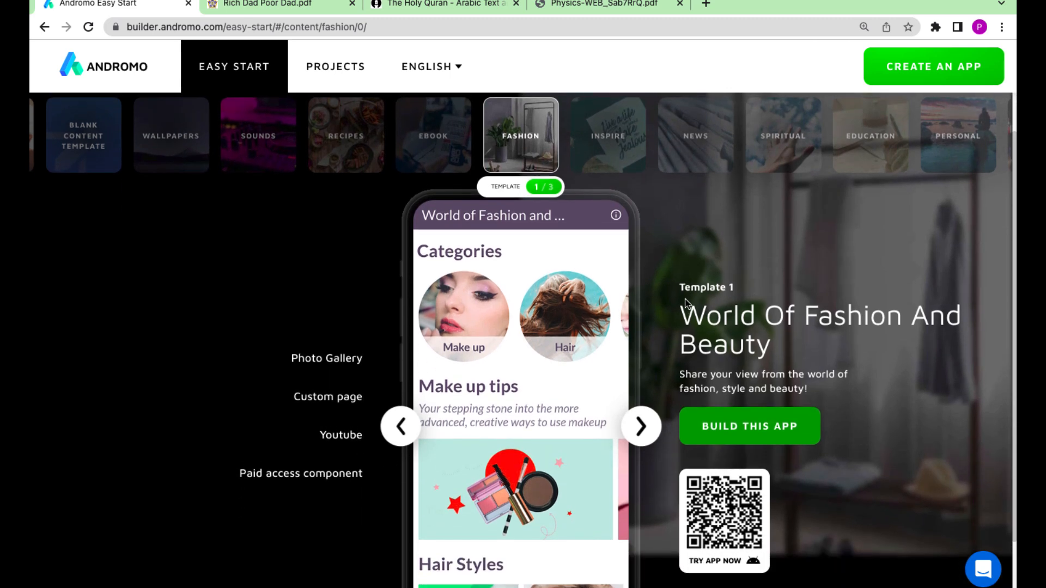
click(641, 426)
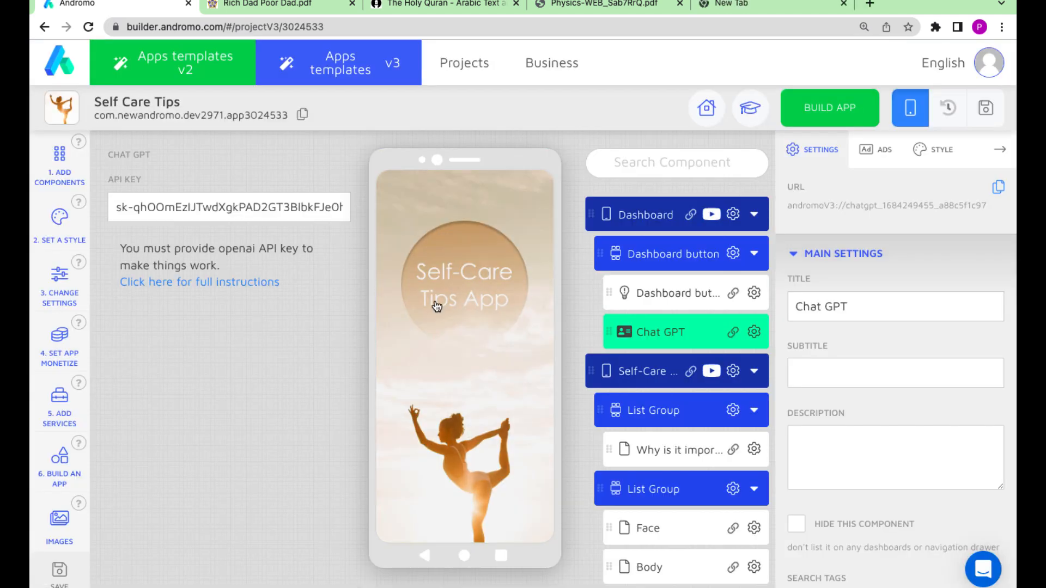
Step: Review the Self-Care Tips dashboard, the 'Why is it important?' page and the Face page
click(647, 371)
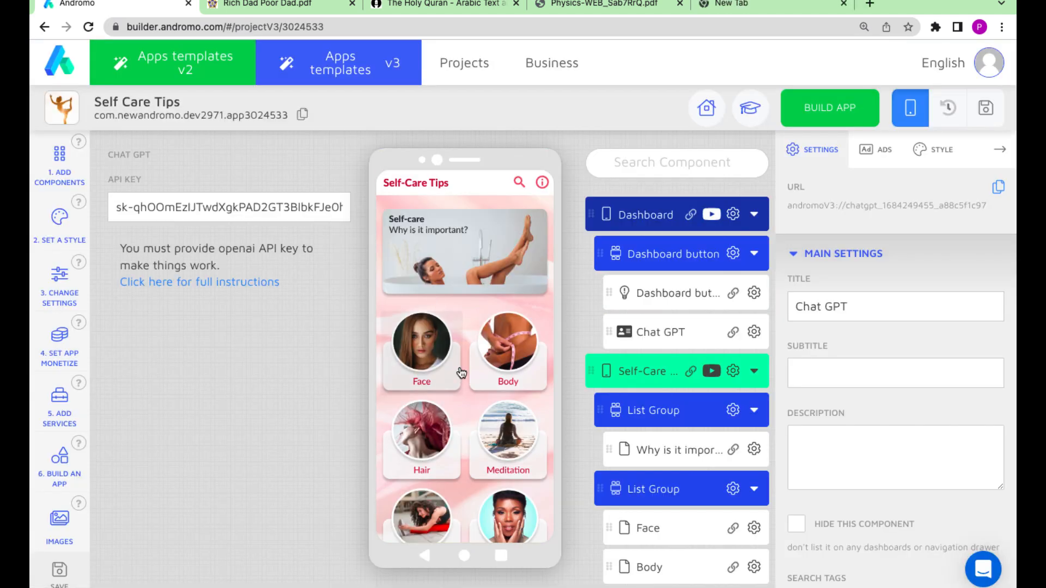
click(673, 253)
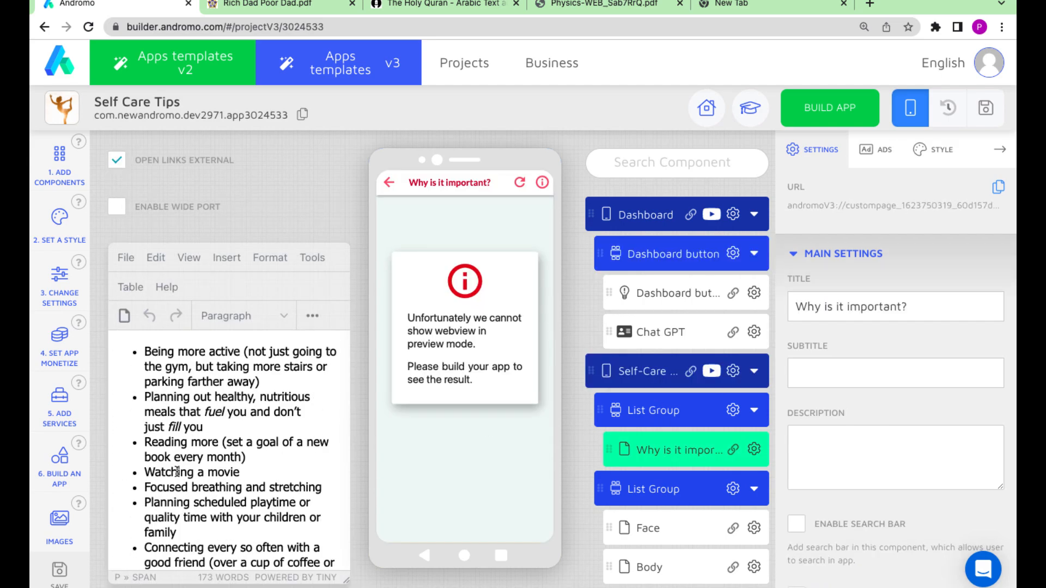
click(648, 527)
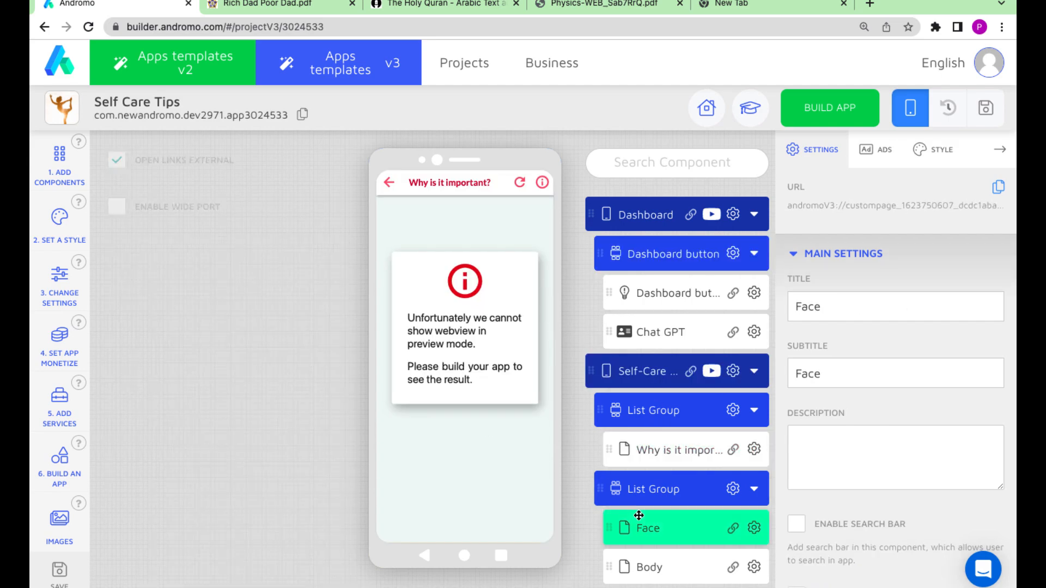
click(649, 527)
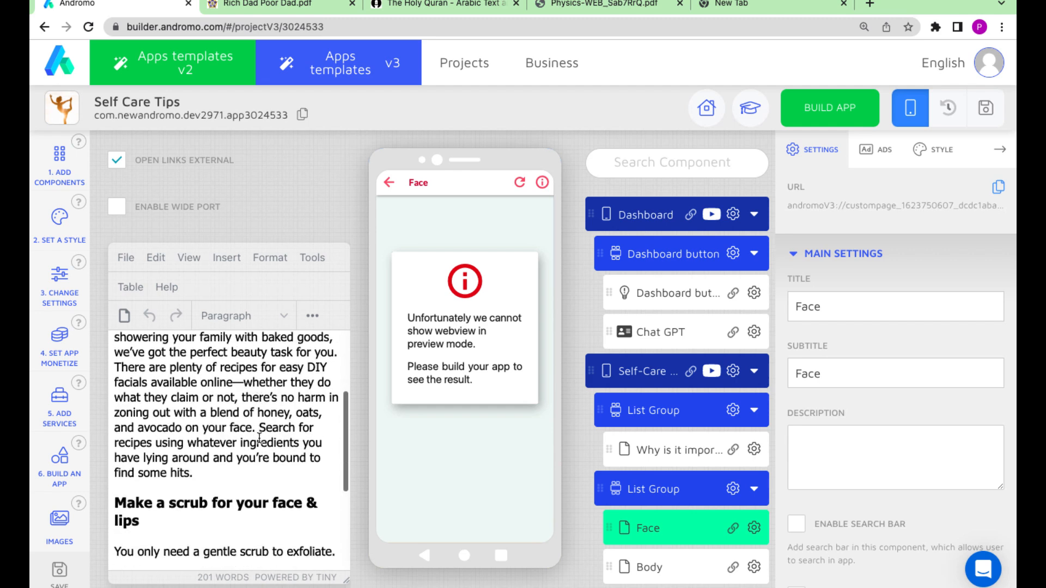
scroll(down, 3)
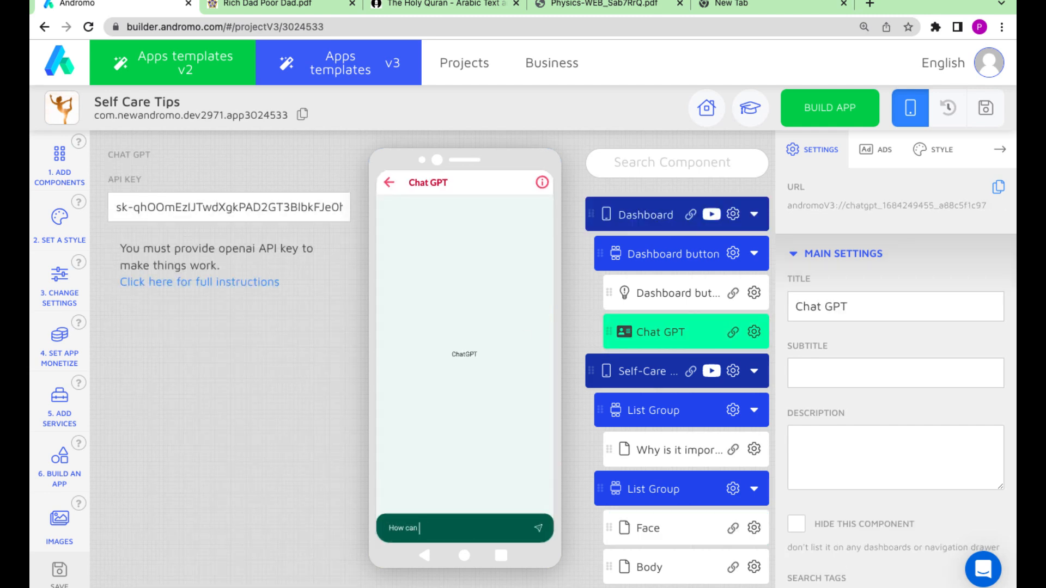
Step: Ask the Self Care Tips Chat GPT preview how to make a face scrub with popular ingredients
text(I make a face scrub? Name)
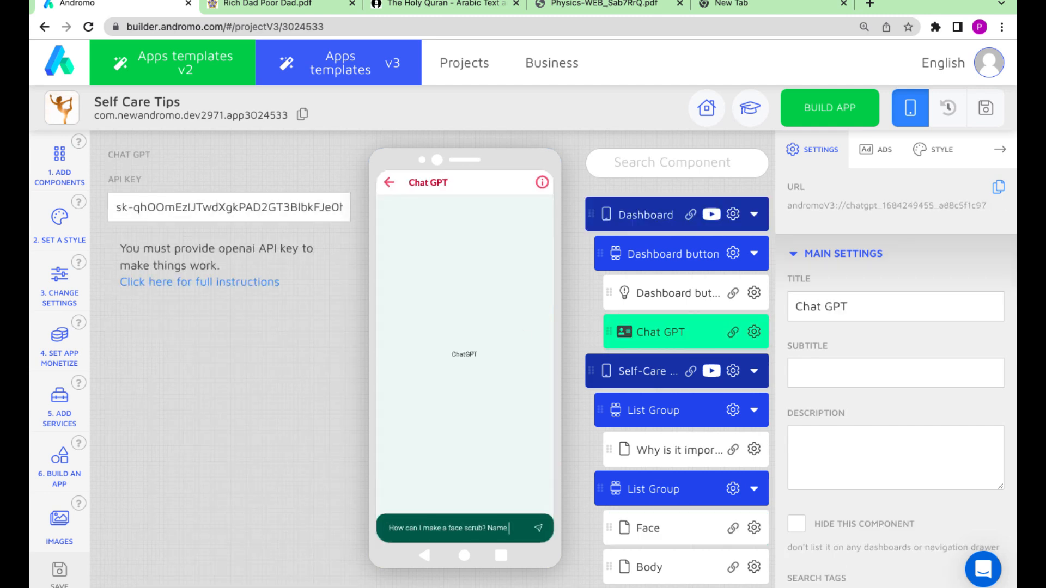
text(populr ingredints and provid)
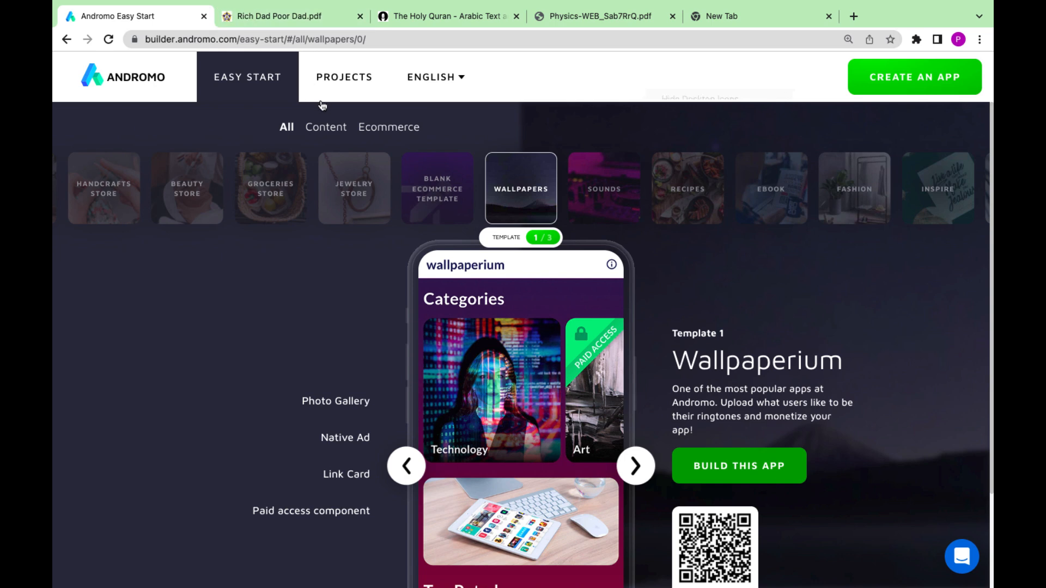
Step: Filter Easy Start to Content templates and start building the InspireFly app
click(286, 126)
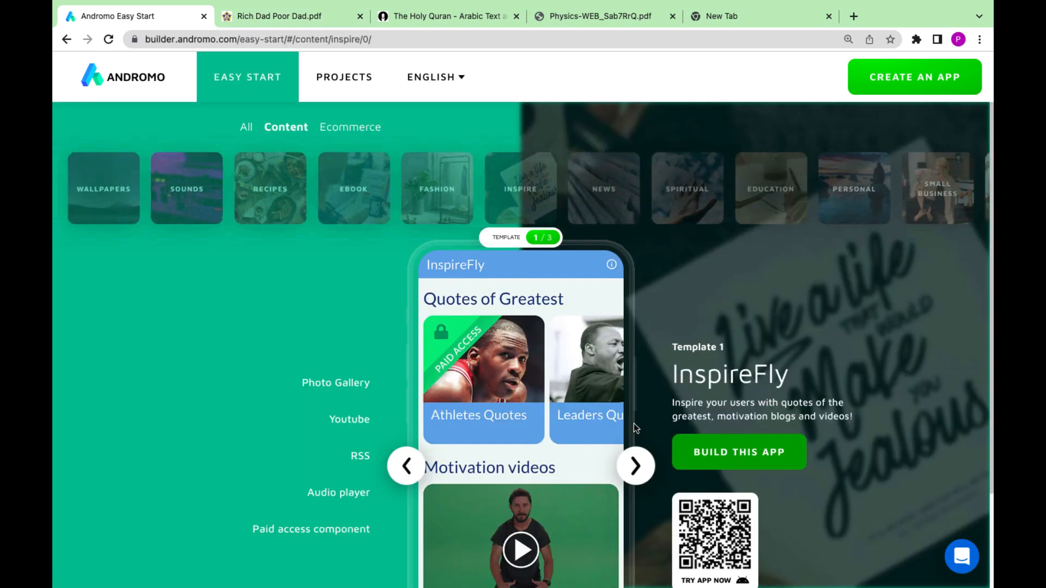
click(738, 452)
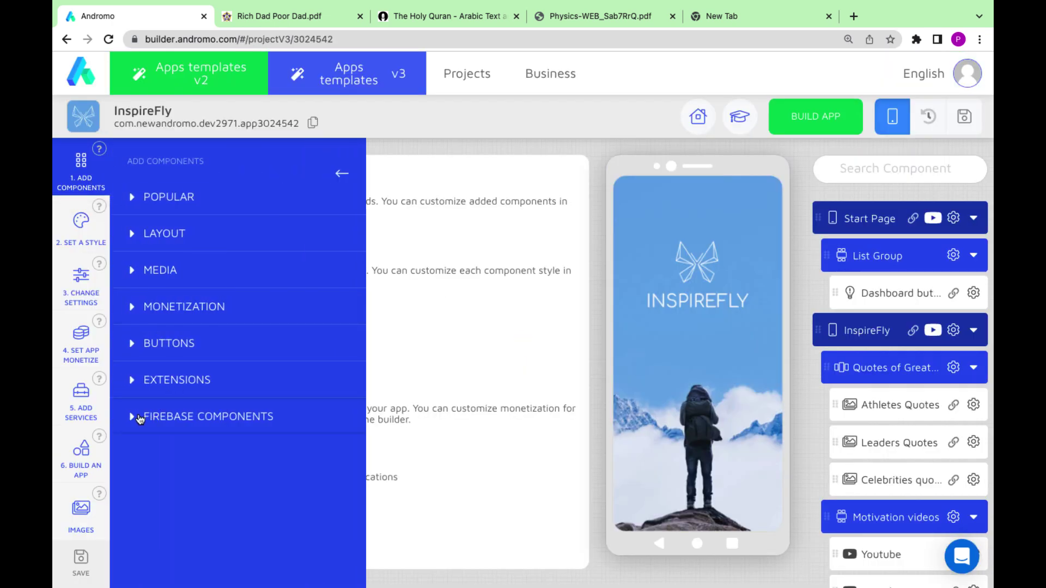
Step: Add a Chat GPT component to InspireFly and enter the sk-... API key
click(168, 197)
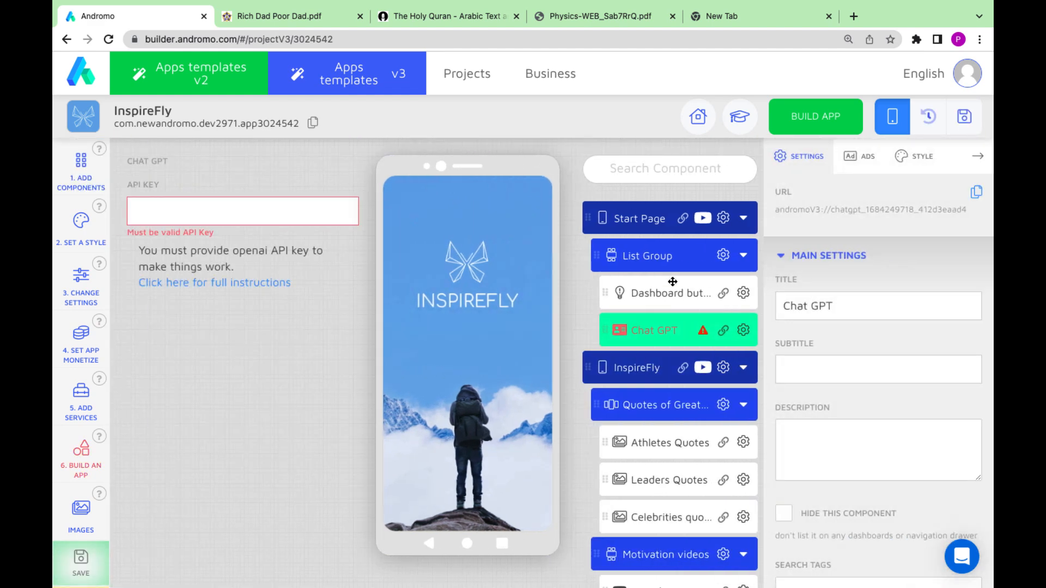
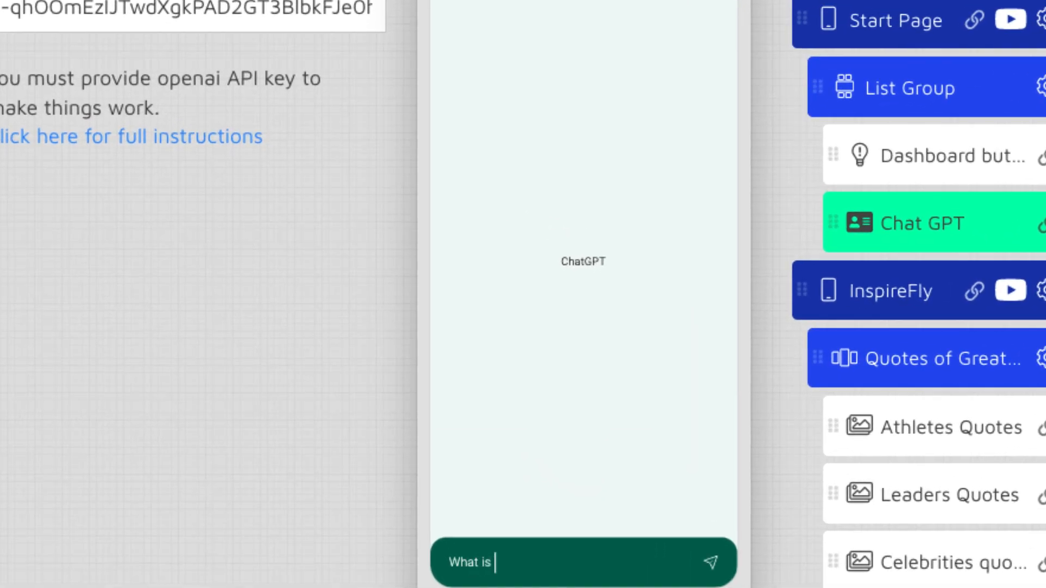
Step: Ask the preview for the best motivation quote to start a project, then for any others
text(the best motiva)
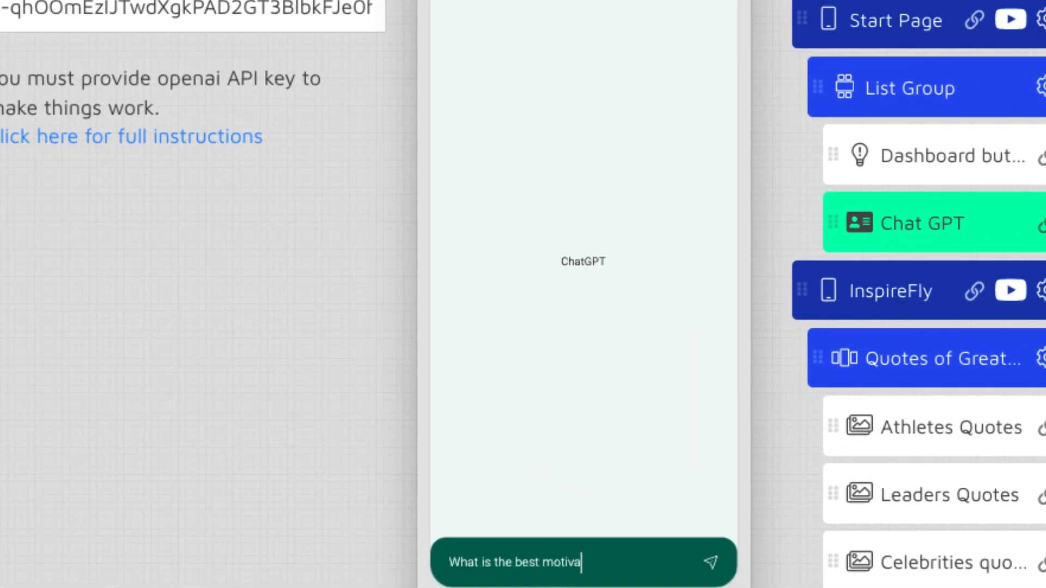
text(tion quote to)
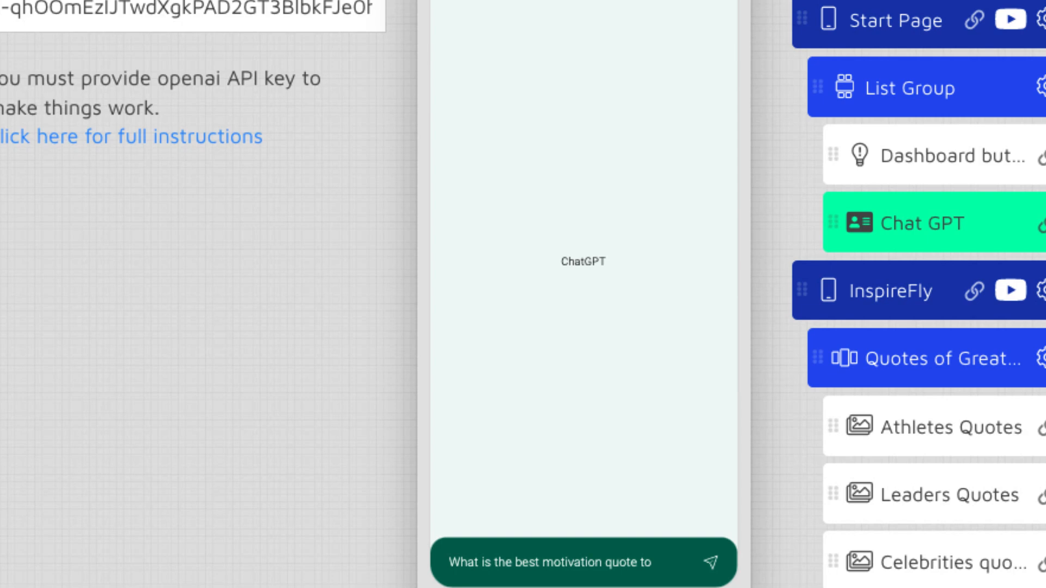
text(start a project?)
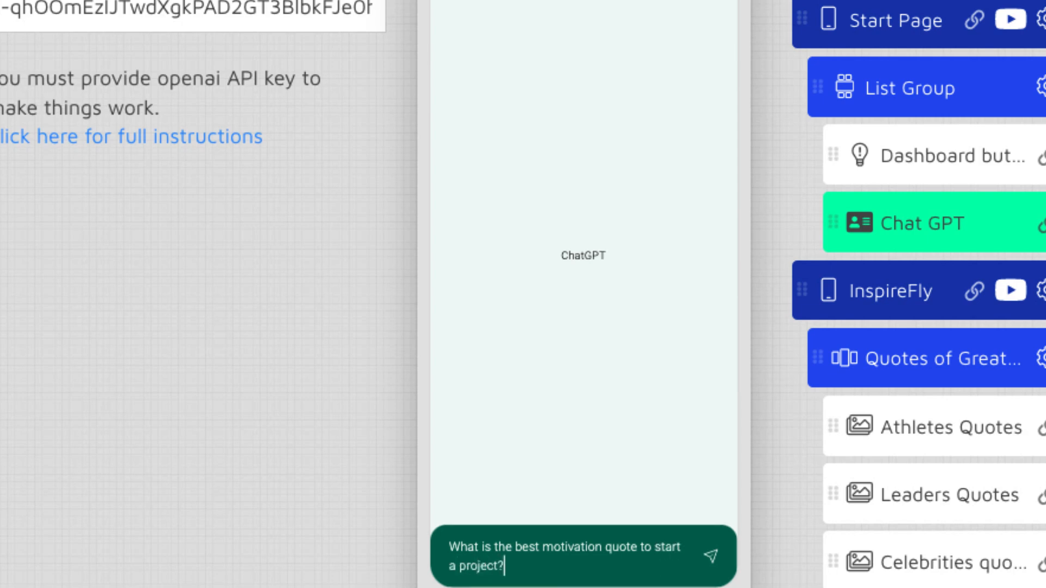
click(713, 553)
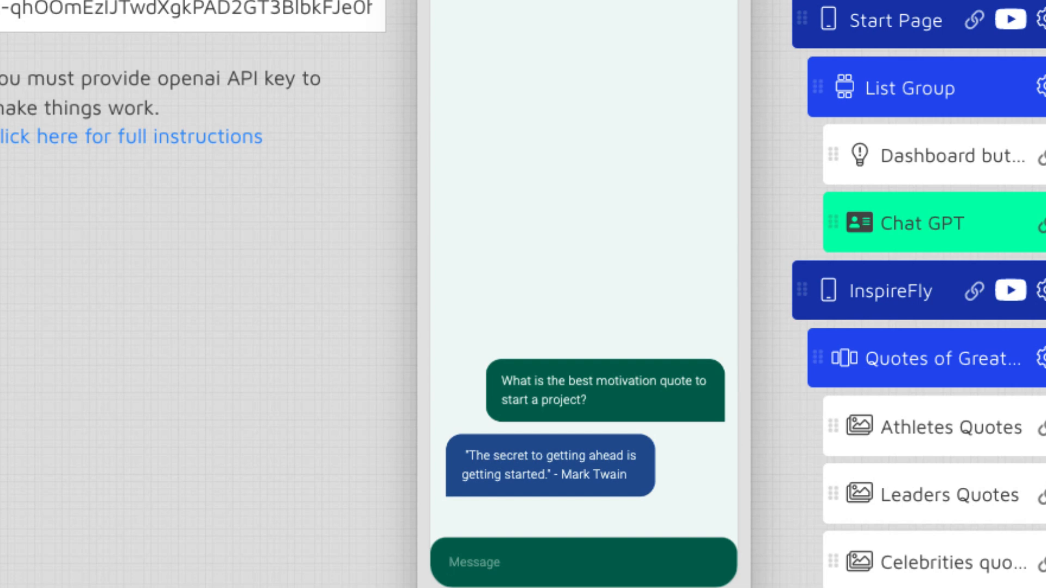
text(Any other)
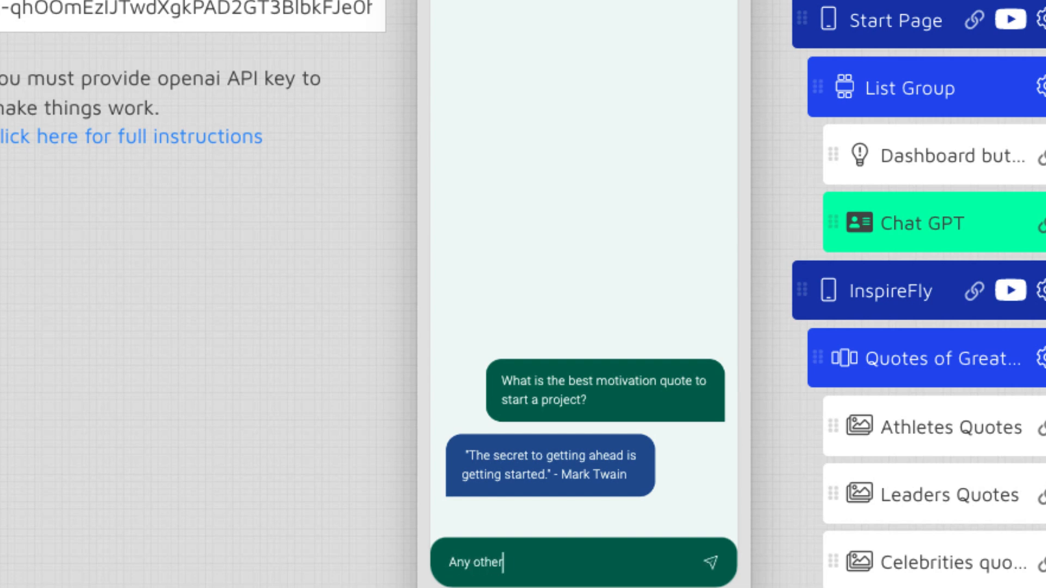
click(706, 560)
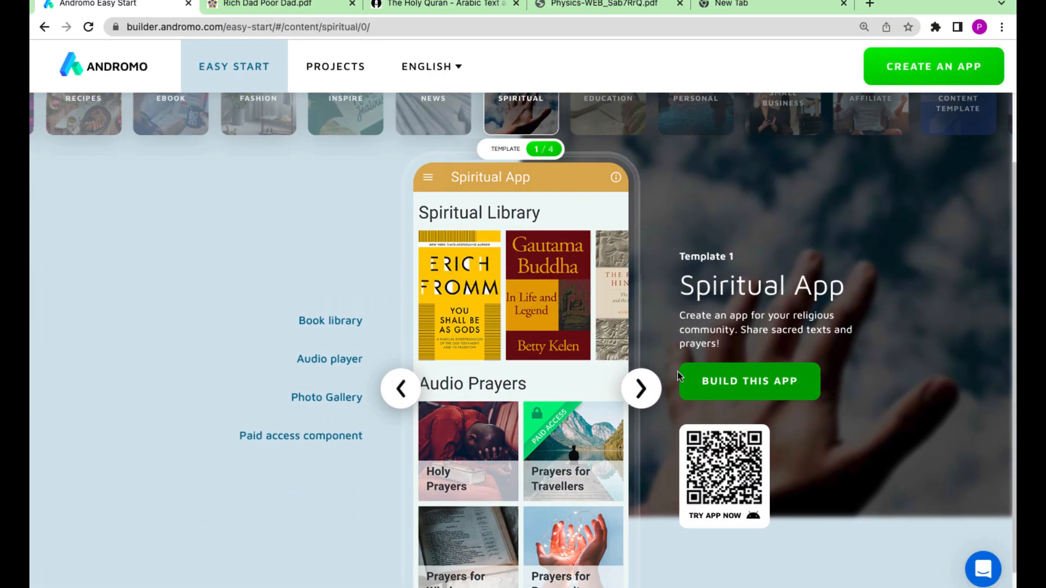
Step: Build the Spiritual App template and add a Chat GPT component with its settings open
click(750, 381)
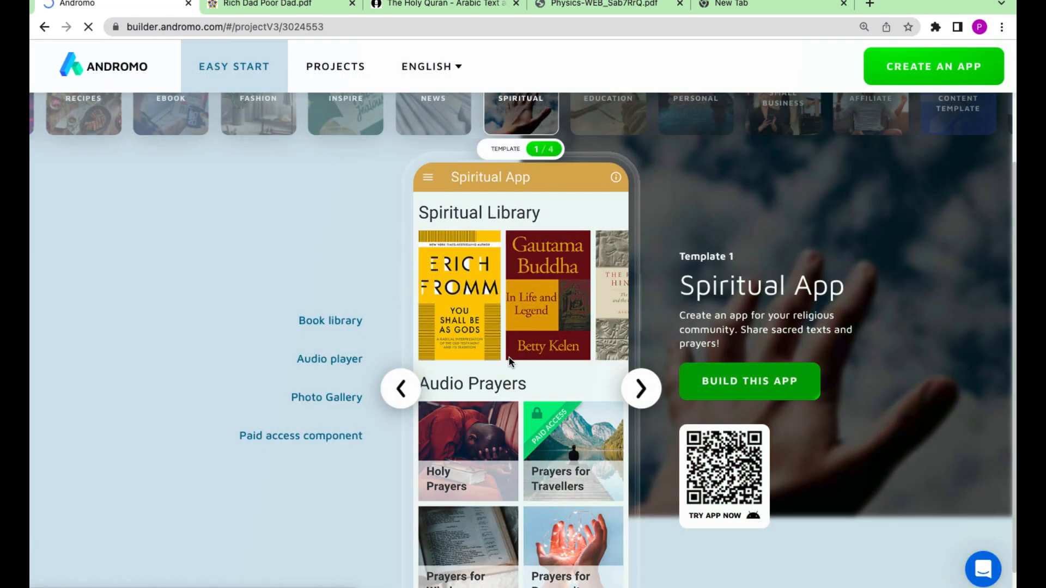
click(749, 381)
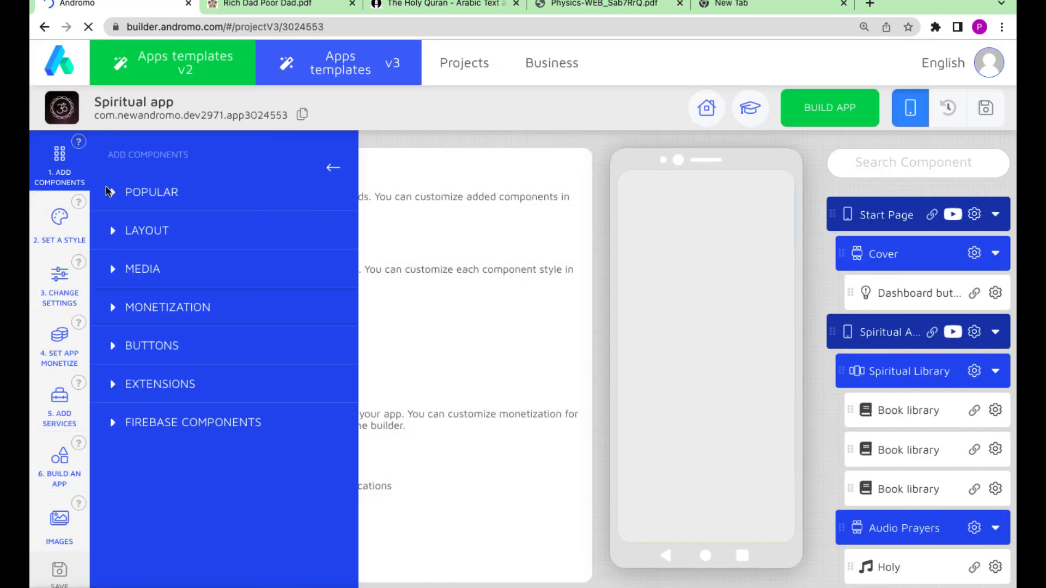
click(152, 192)
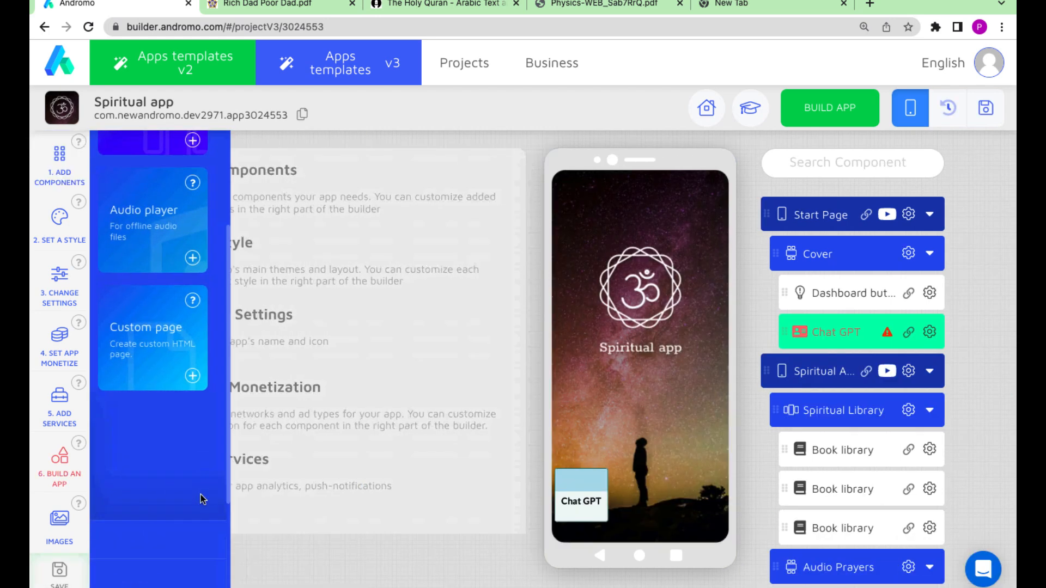
click(833, 332)
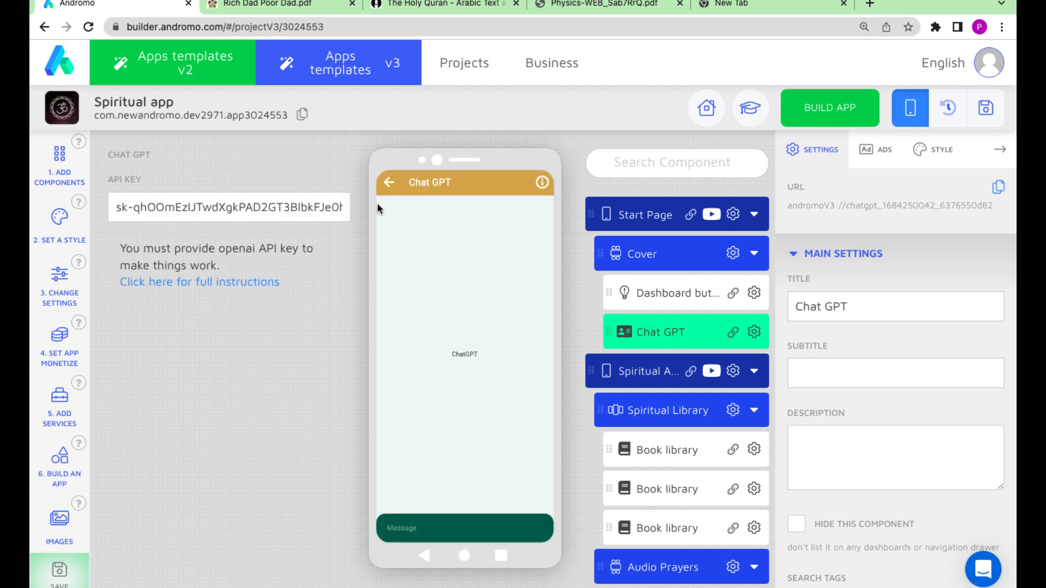
mouse_move(431, 16)
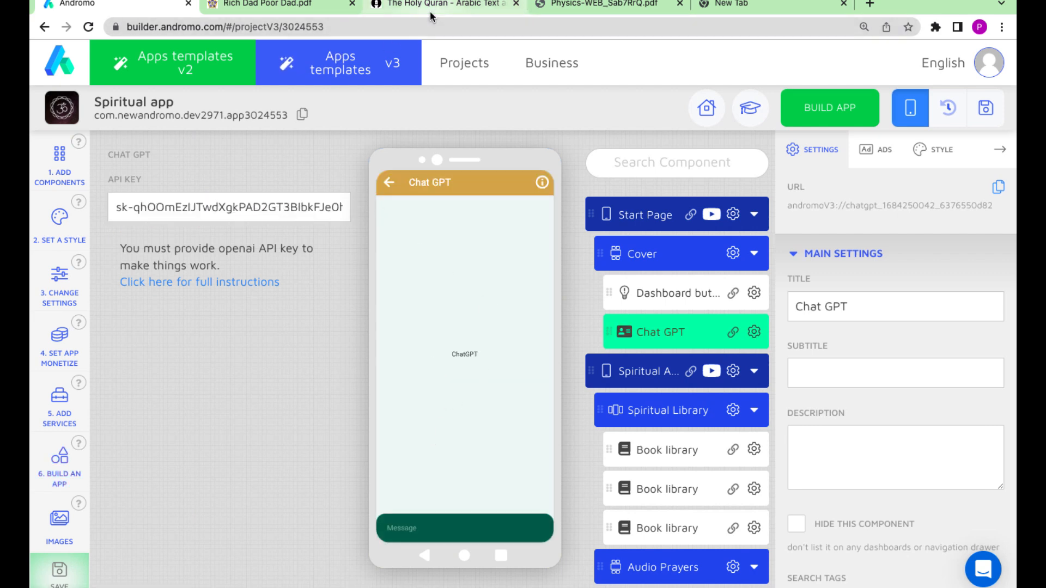
Step: Copy verse 52 about Moses from the Holy Quran PDF and return to the Andromo builder
click(449, 4)
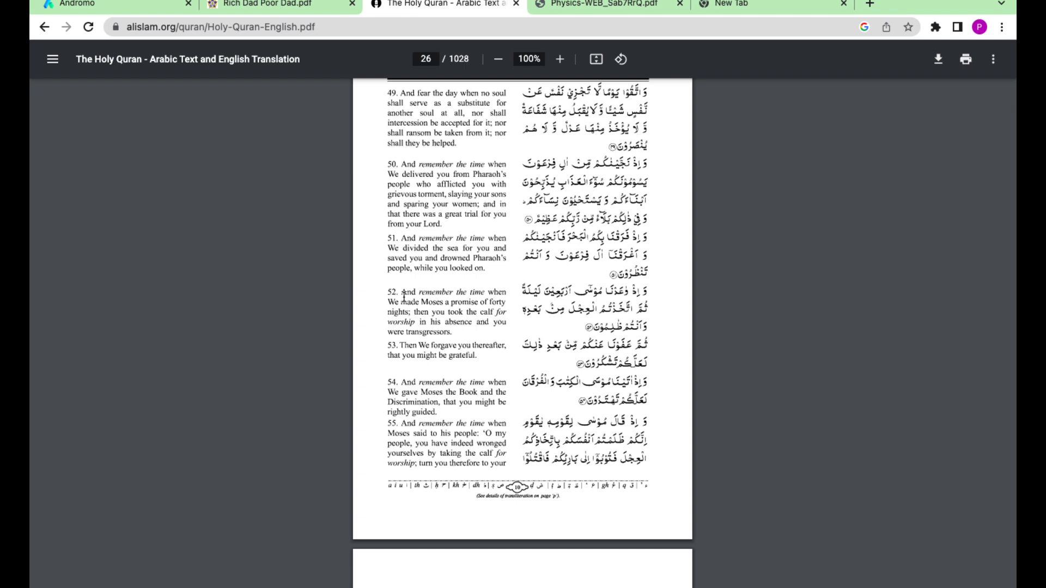
drag(399, 292, 453, 333)
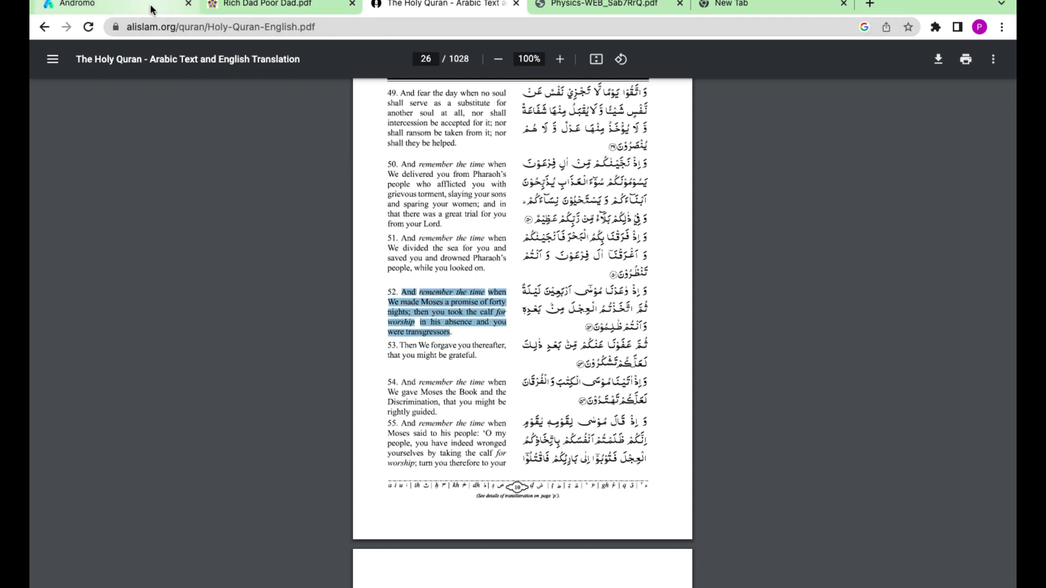
click(82, 4)
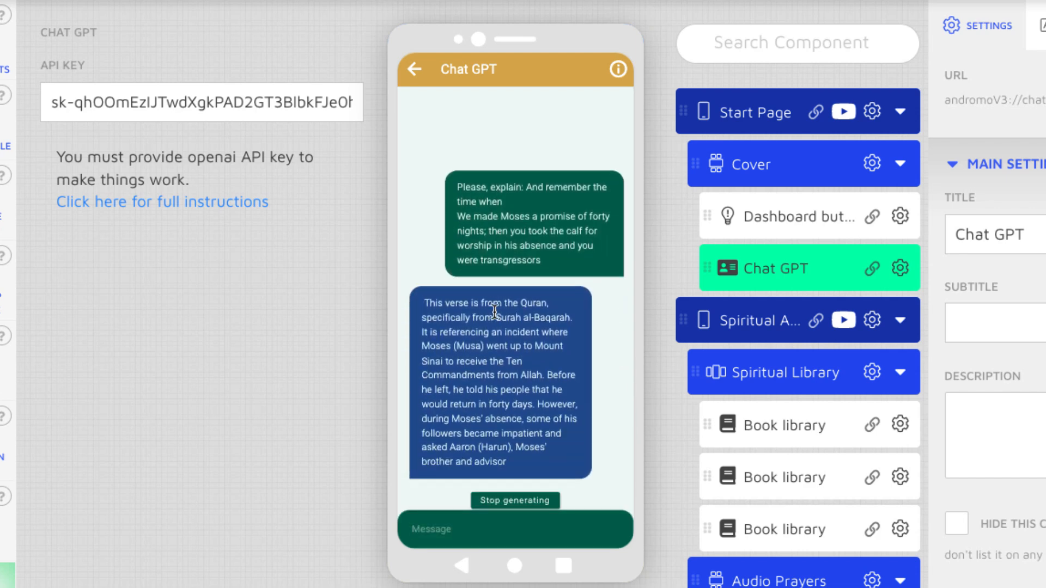
Step: Scroll the Easy Start gallery down to the Your Church template
scroll(down, 3)
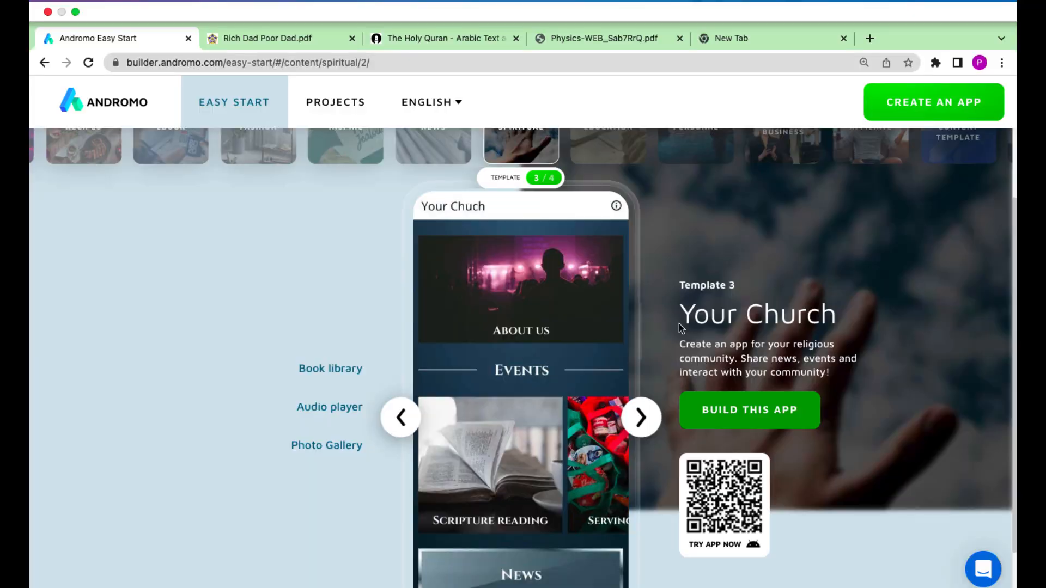
Step: Build an app from the Your Church template and view its About us page with the John 17:21 quote
click(750, 410)
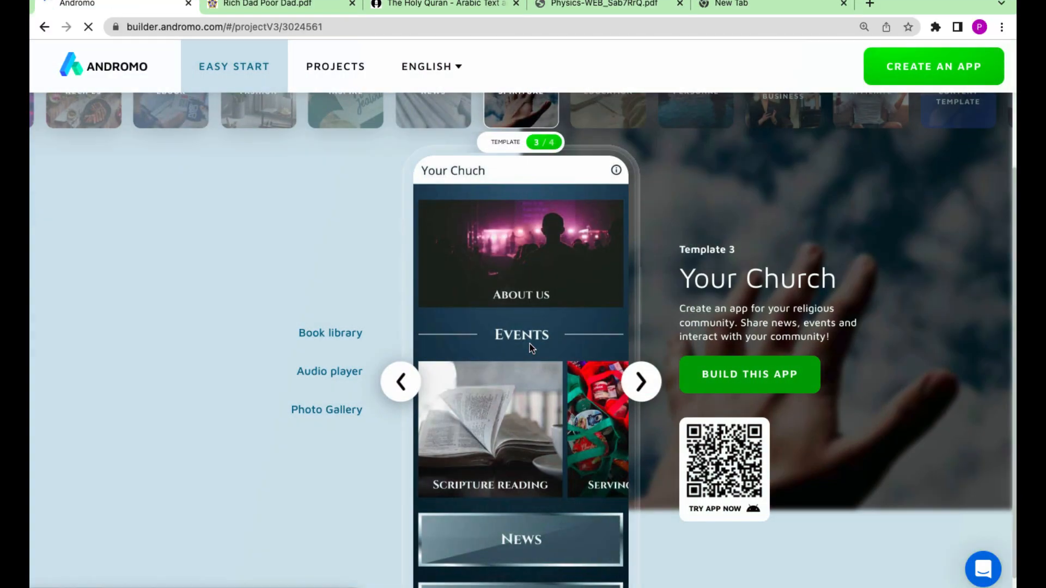
click(750, 375)
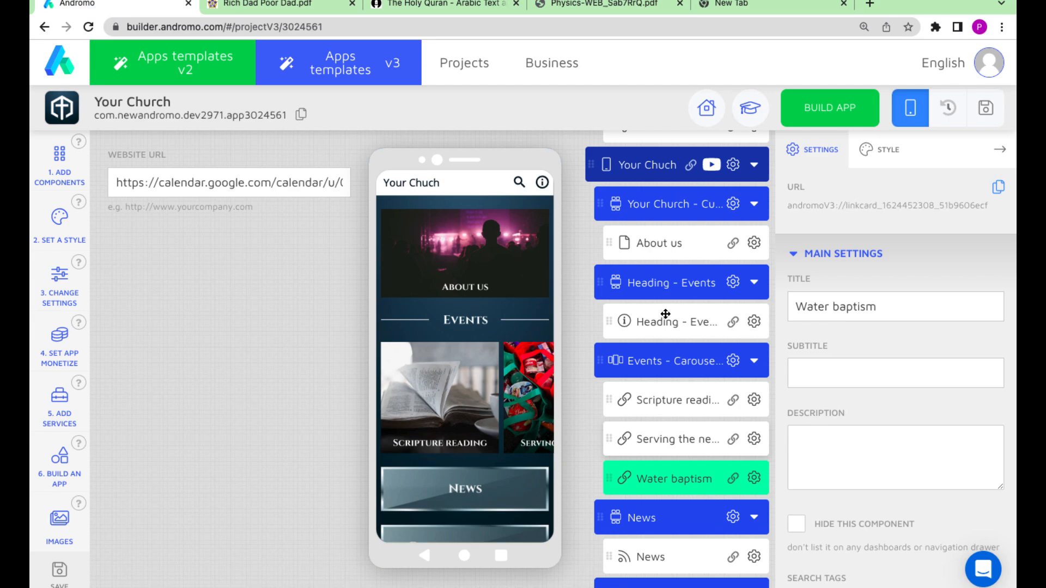
click(659, 243)
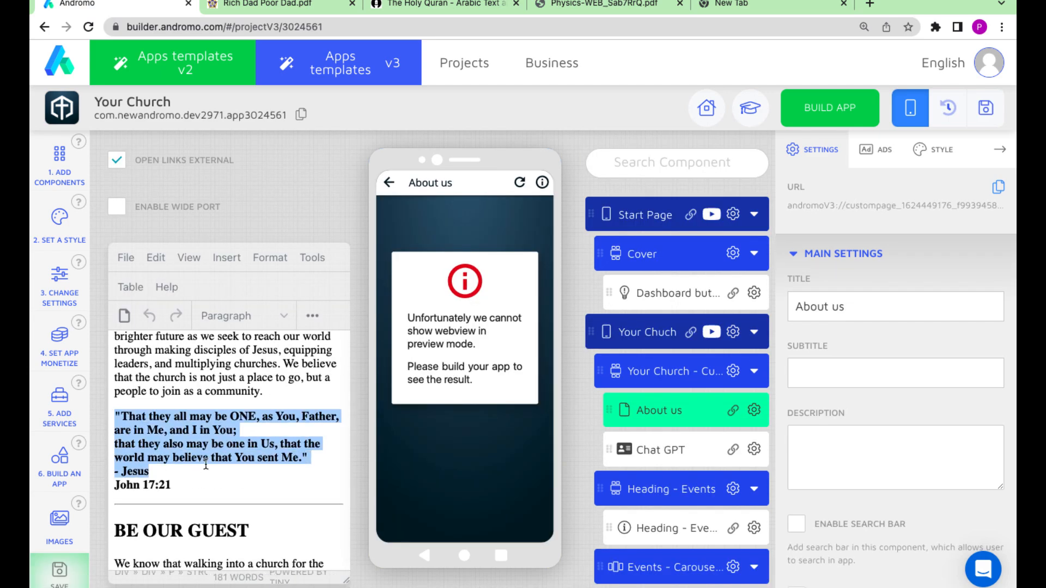
mouse_move(754, 410)
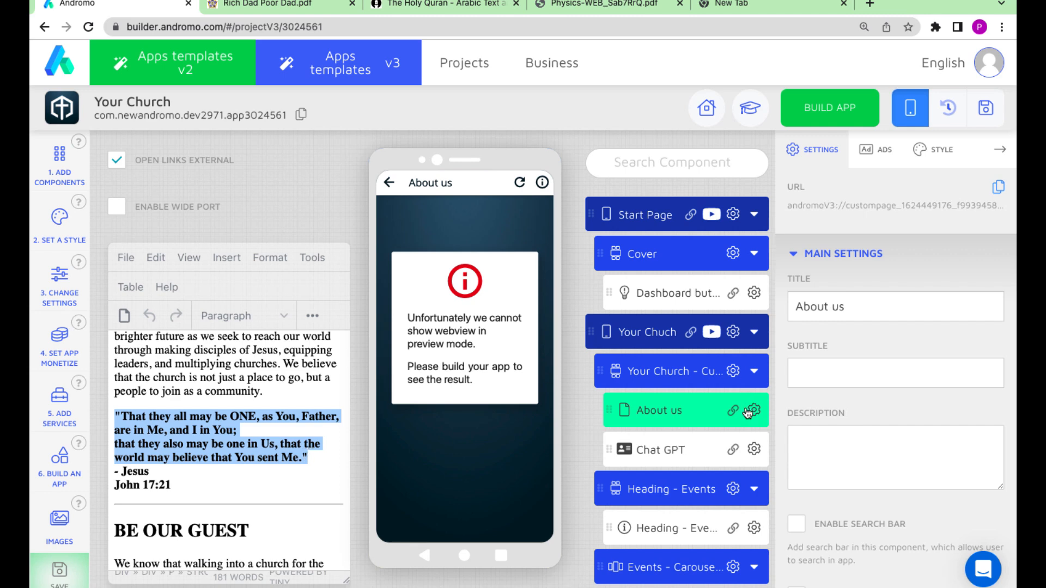
click(663, 449)
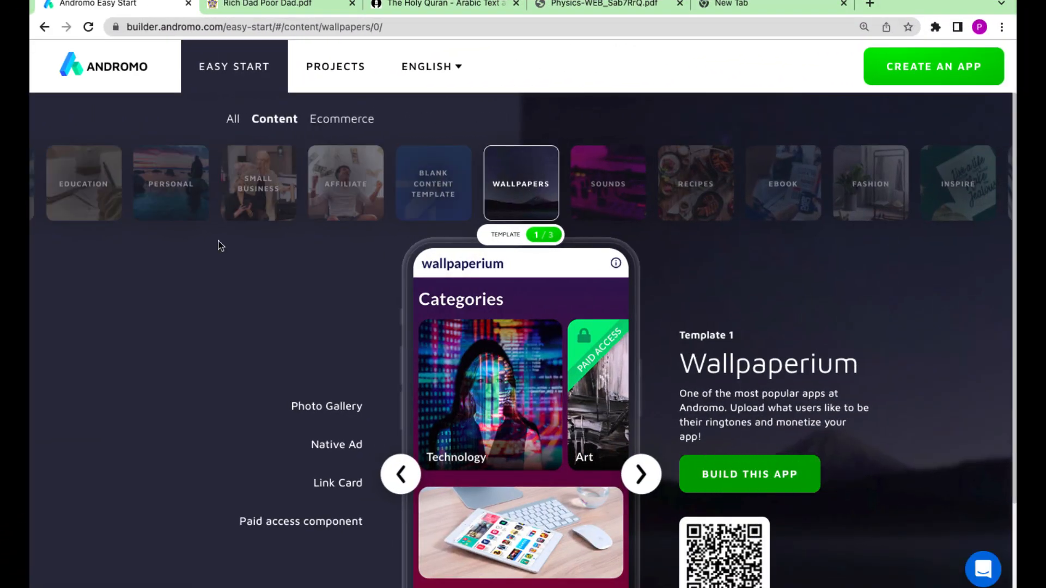
Step: Build the Your School app from the Education category and select its Chat GPT component
click(84, 183)
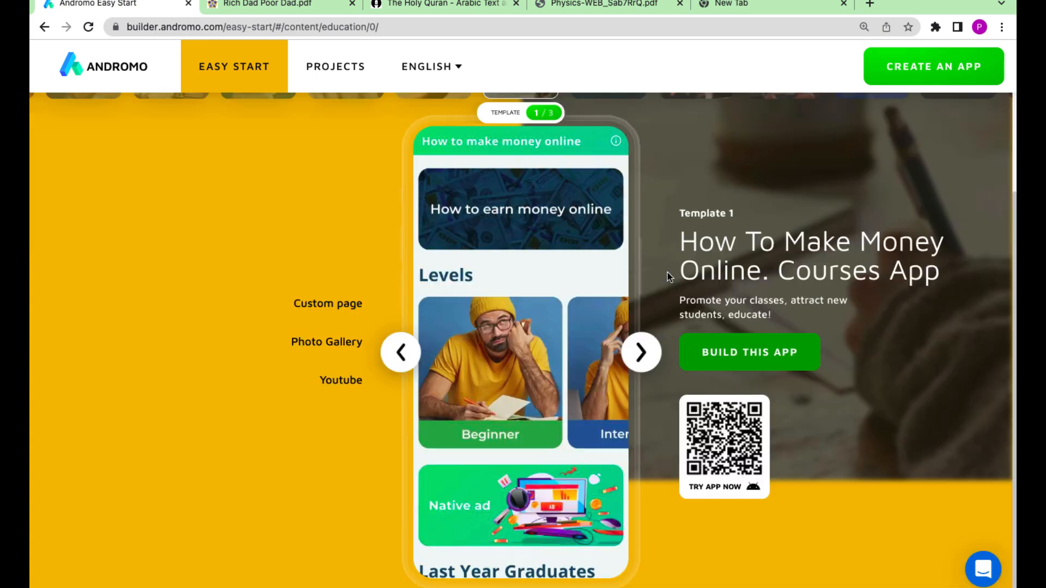
click(641, 352)
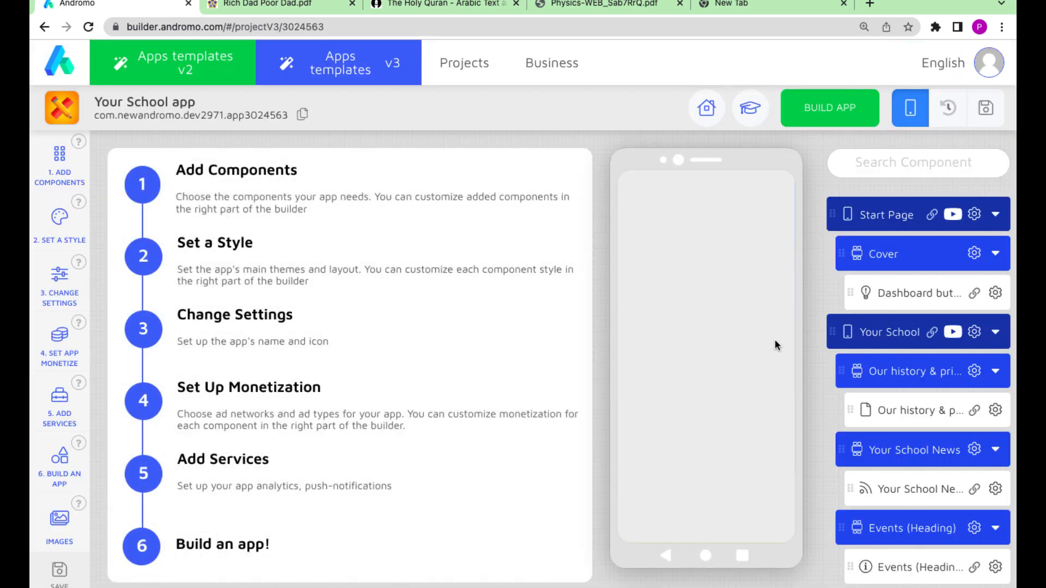
click(56, 164)
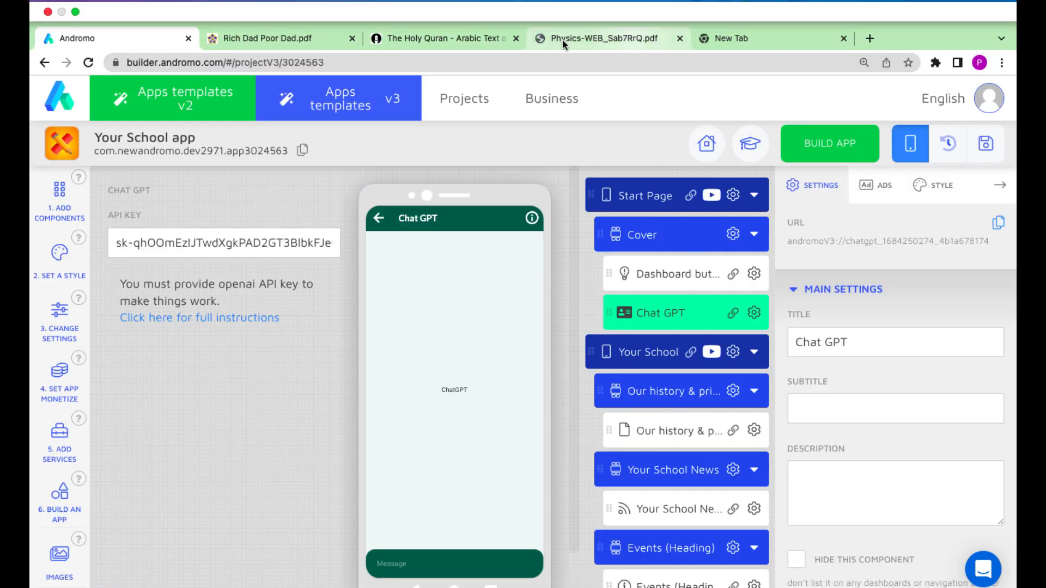
Step: Copy the opening paragraph of Newton's Second Law from the physics PDF and return to the builder
click(609, 38)
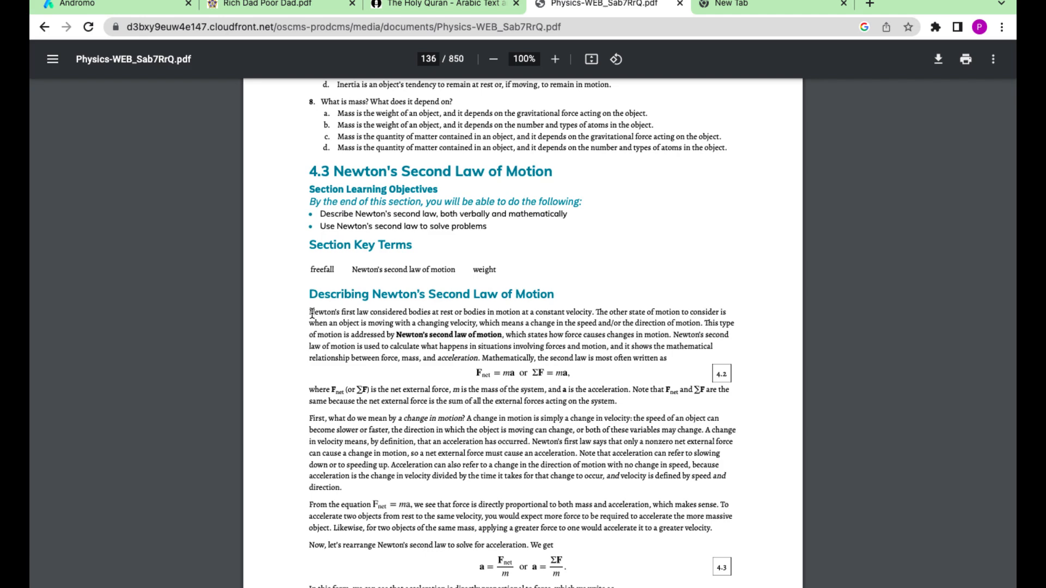
scroll(down, 3)
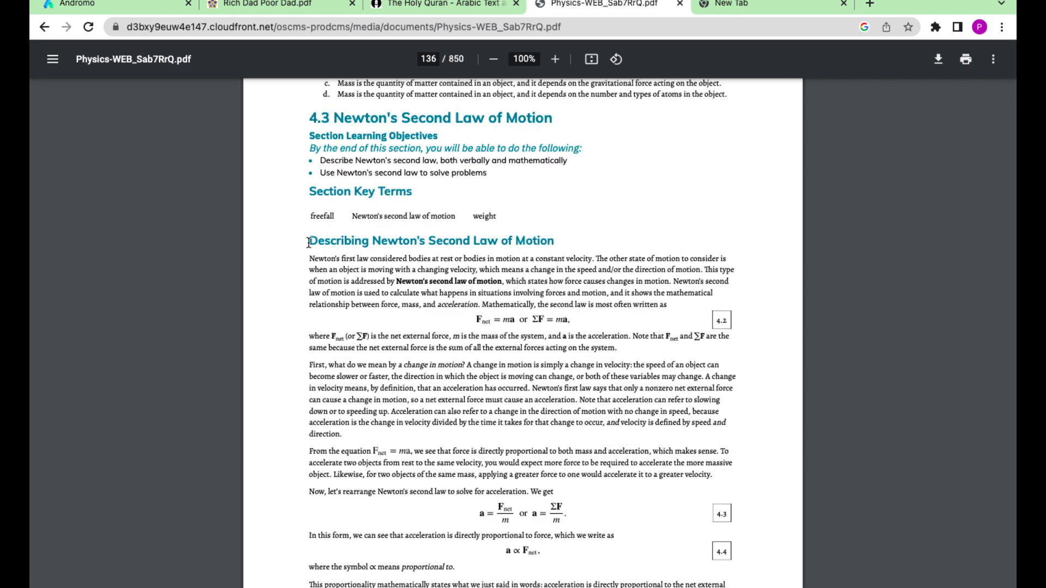
mouse_move(360, 275)
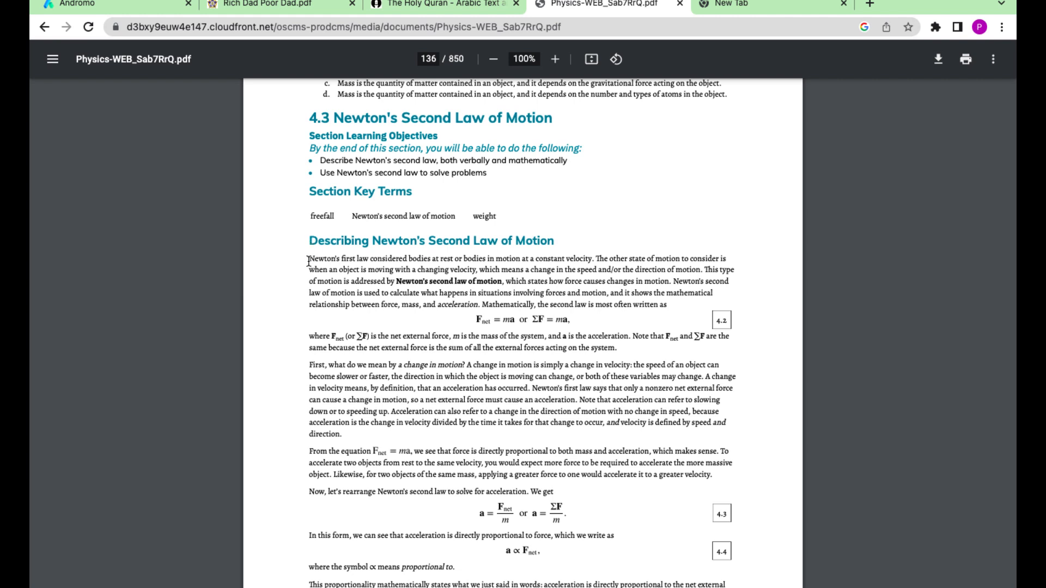
drag(308, 260, 475, 304)
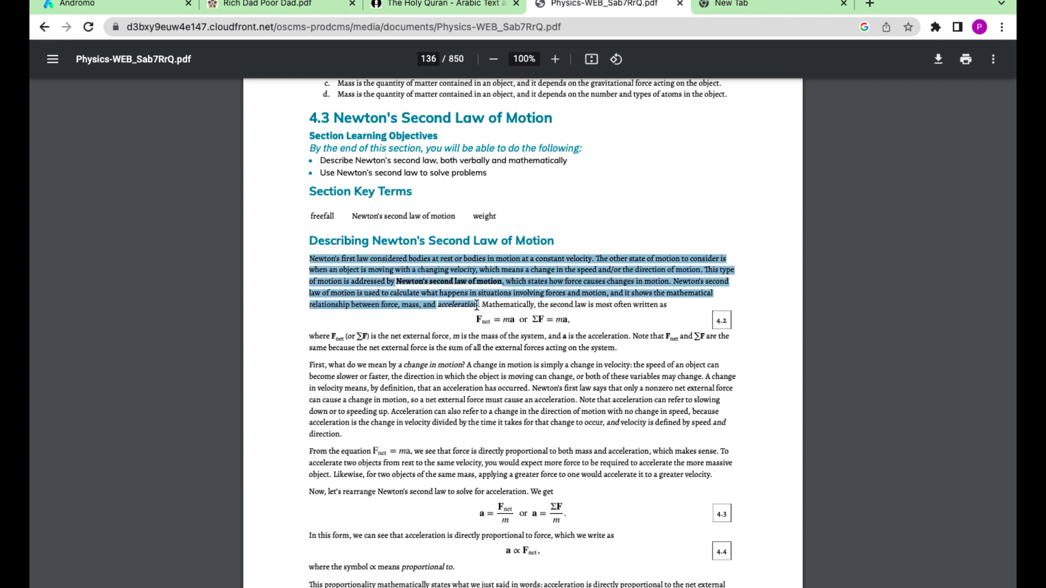
click(82, 4)
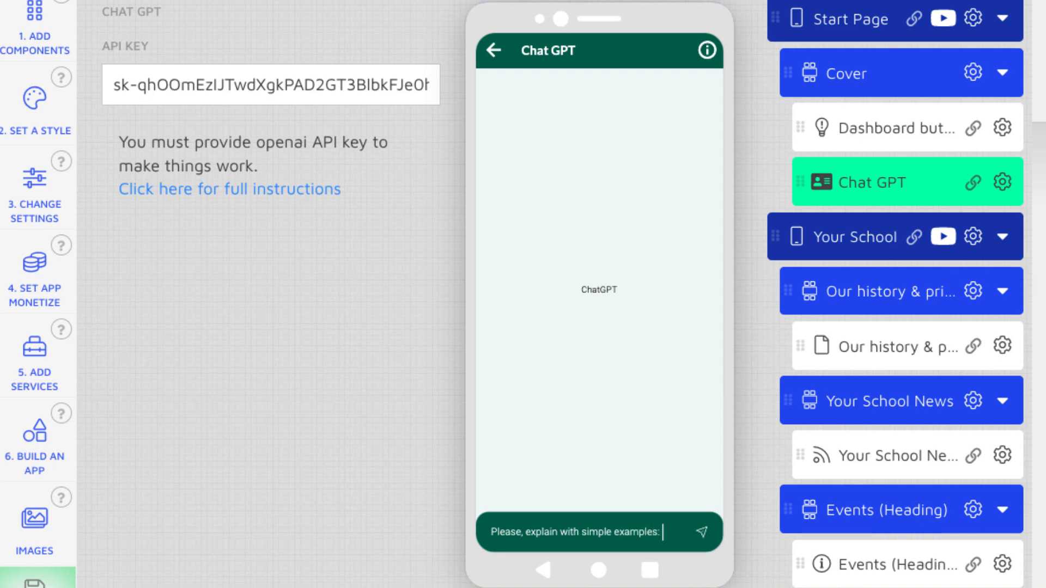
Step: Send the 'explain with simple examples' Newton's law request to the Chat GPT preview
click(703, 532)
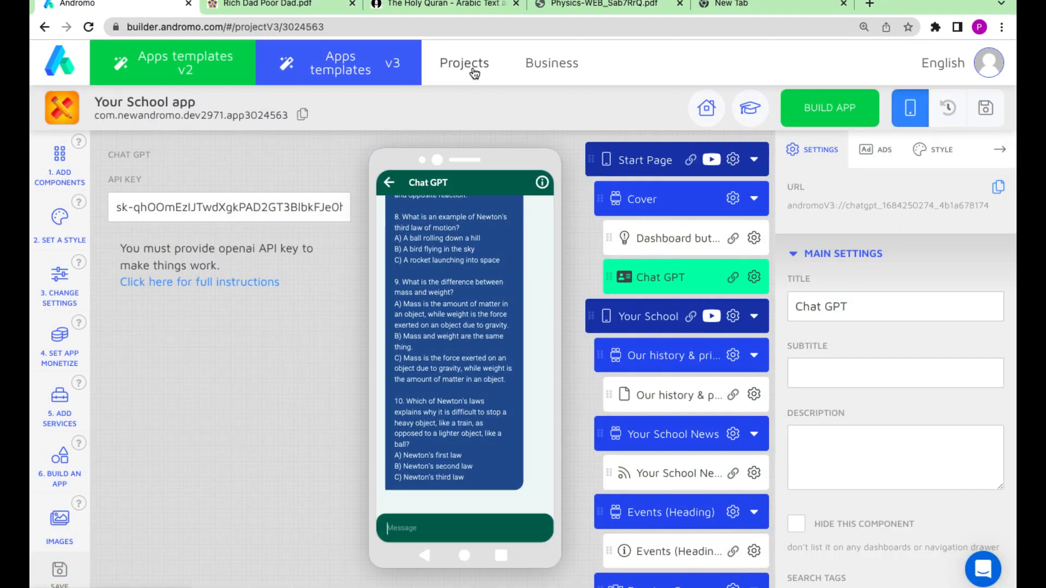
Step: Bring up the Chat GPT preview screen of the My travel app project
click(465, 63)
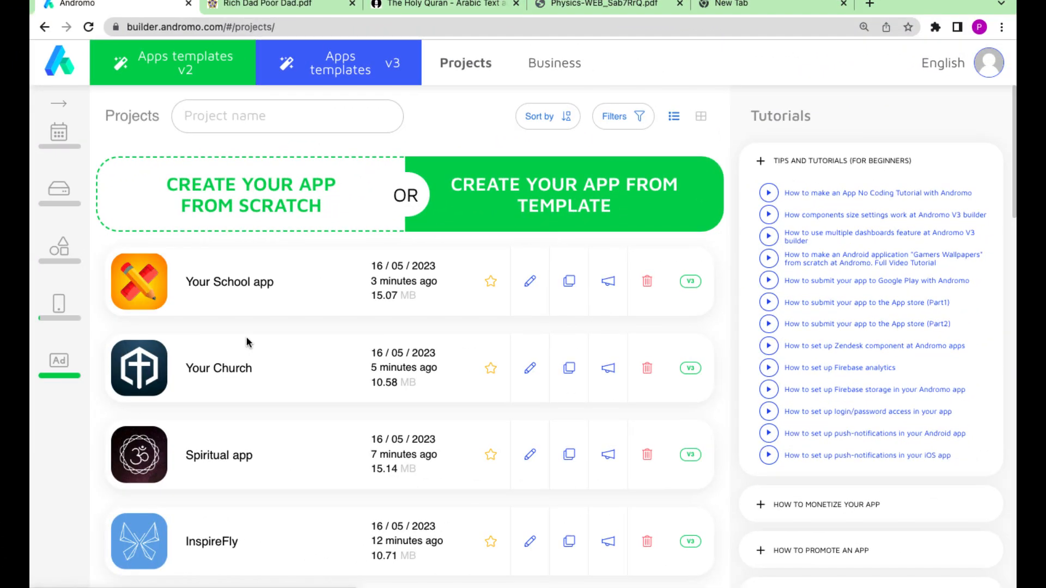
scroll(down, 3)
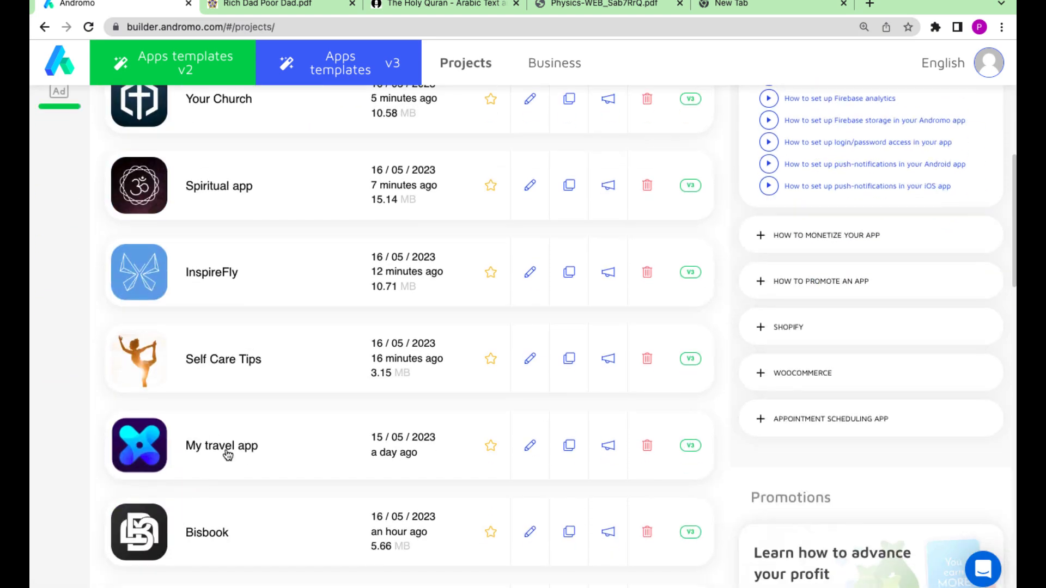
click(222, 451)
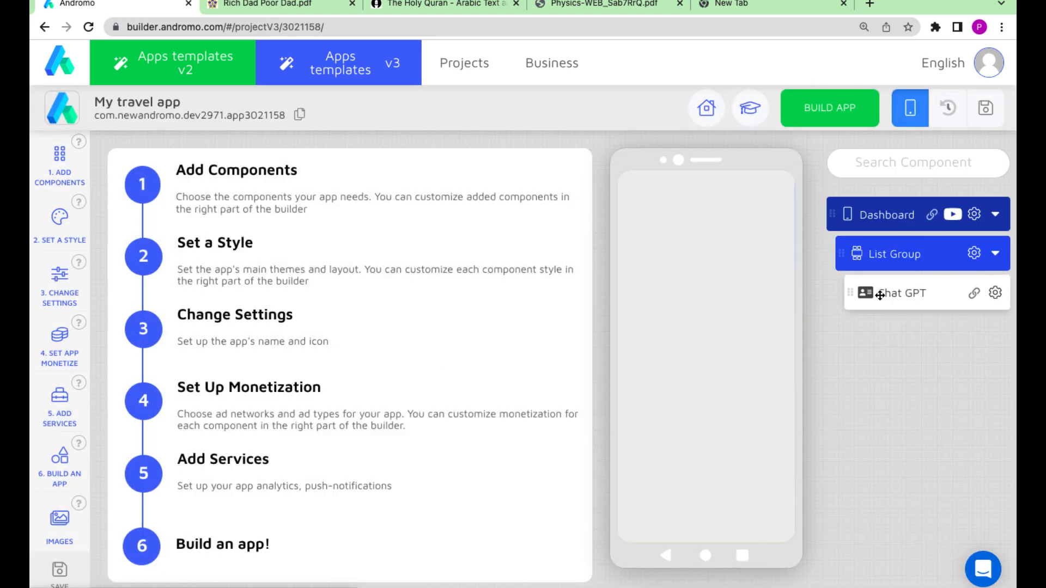
click(901, 292)
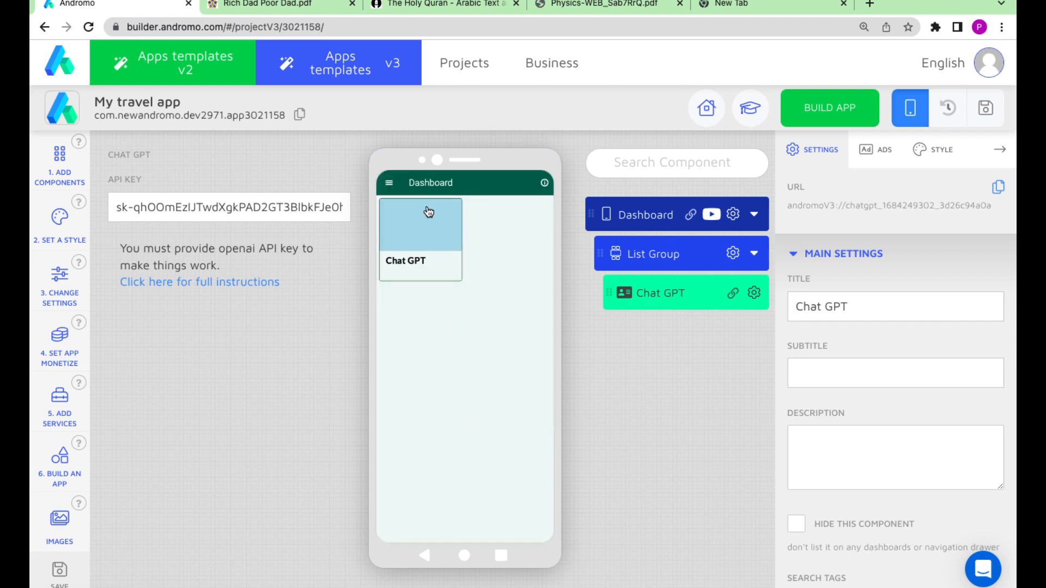
click(420, 239)
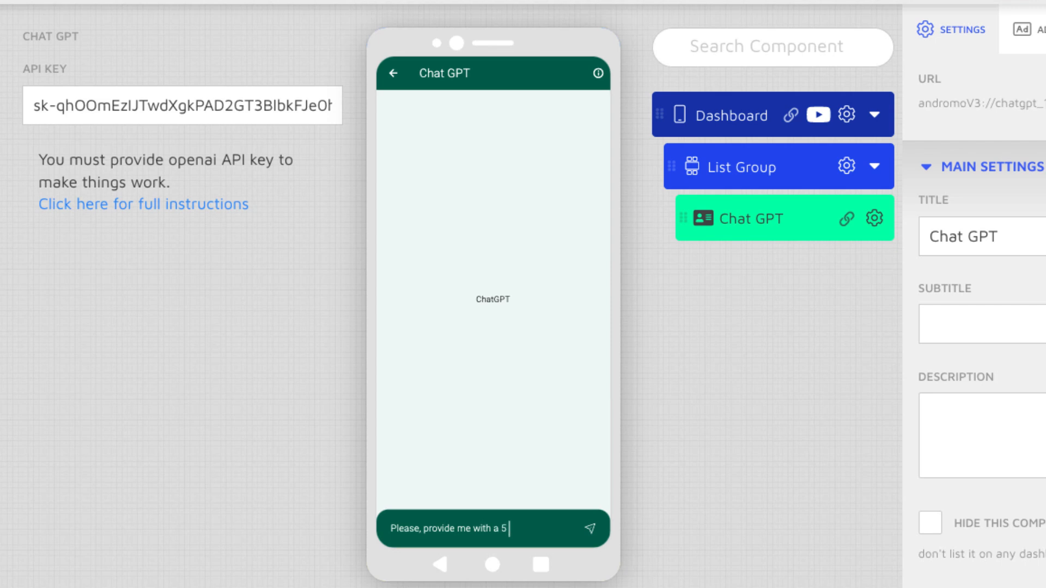
Step: Request a three-day travel plan to Paris presented as a table and send it
text(days)
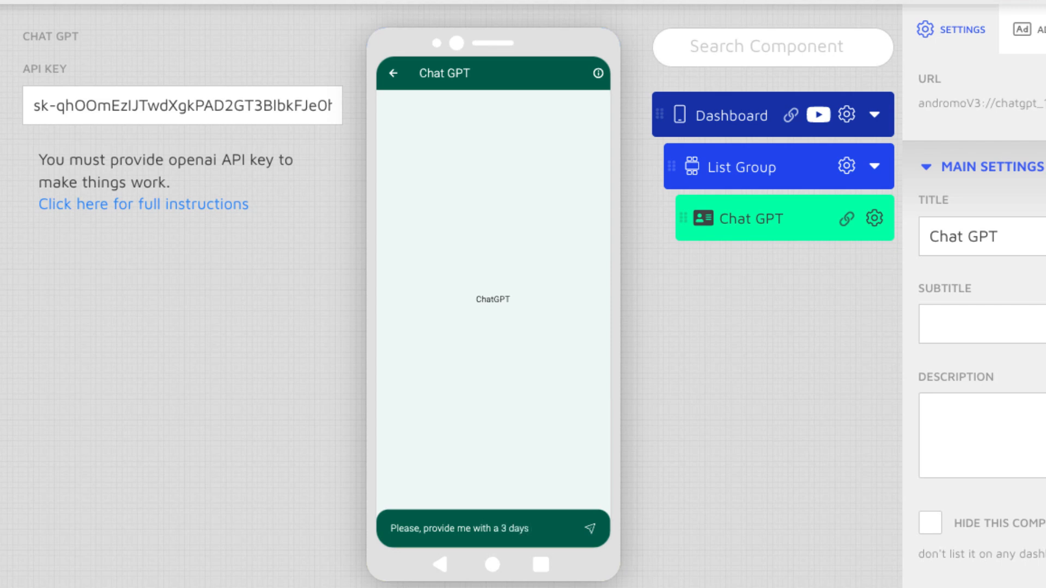
text(travel p)
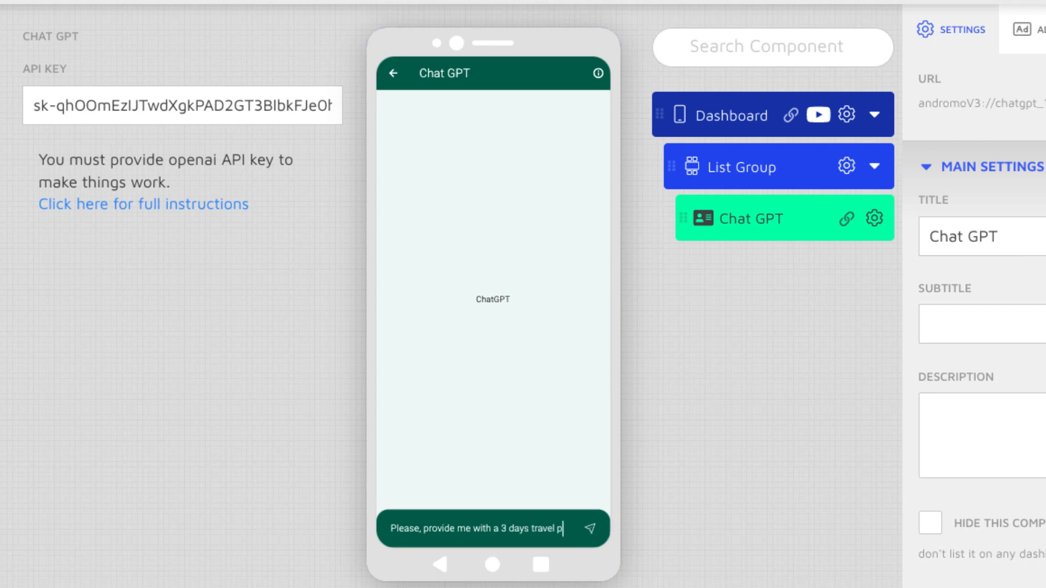
text(n to Paris)
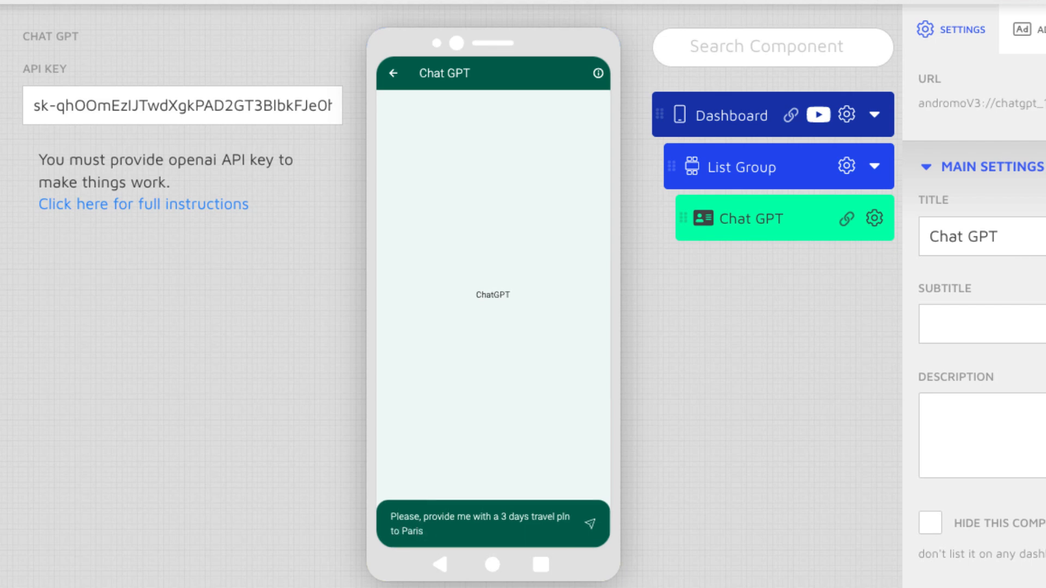
text(and present it as a)
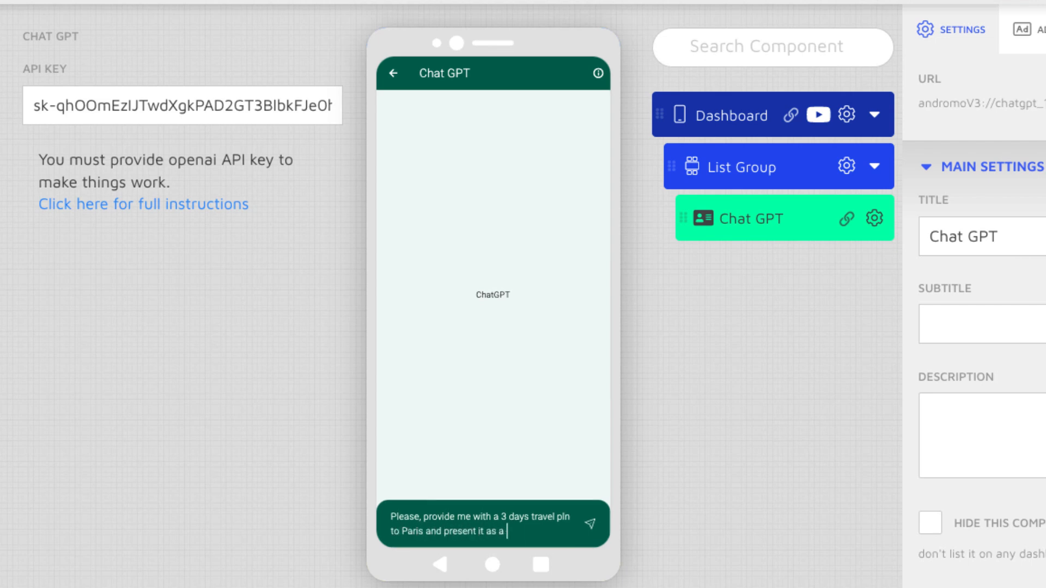
text(table)
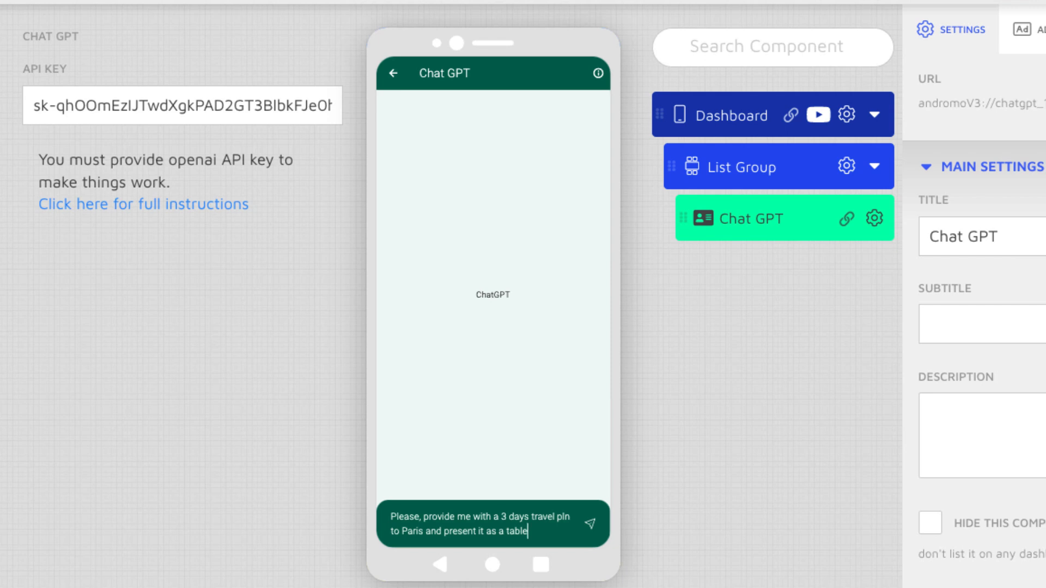
click(589, 523)
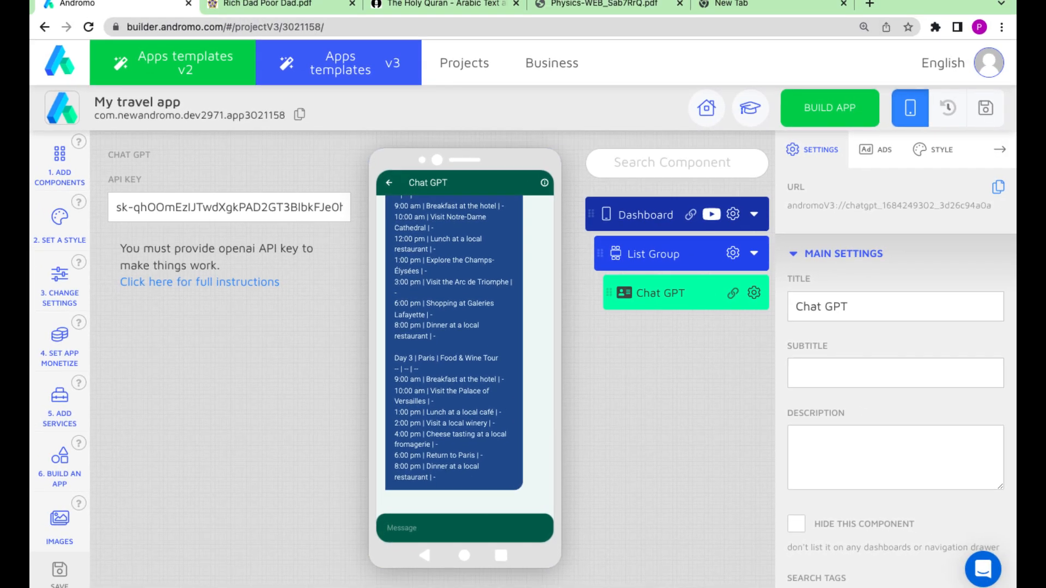
mouse_move(459, 349)
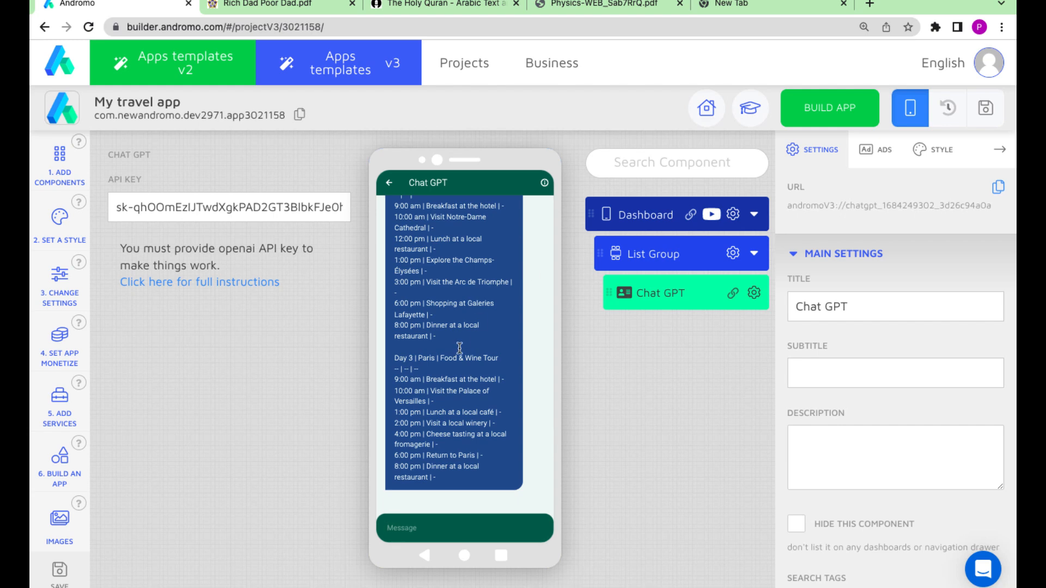